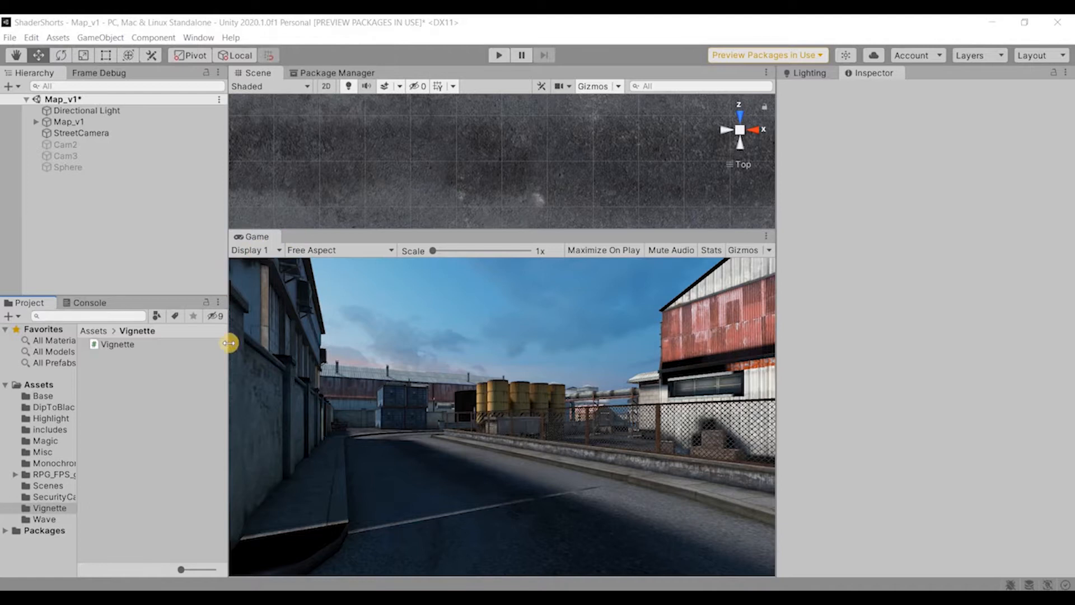
mouse_move(171, 394)
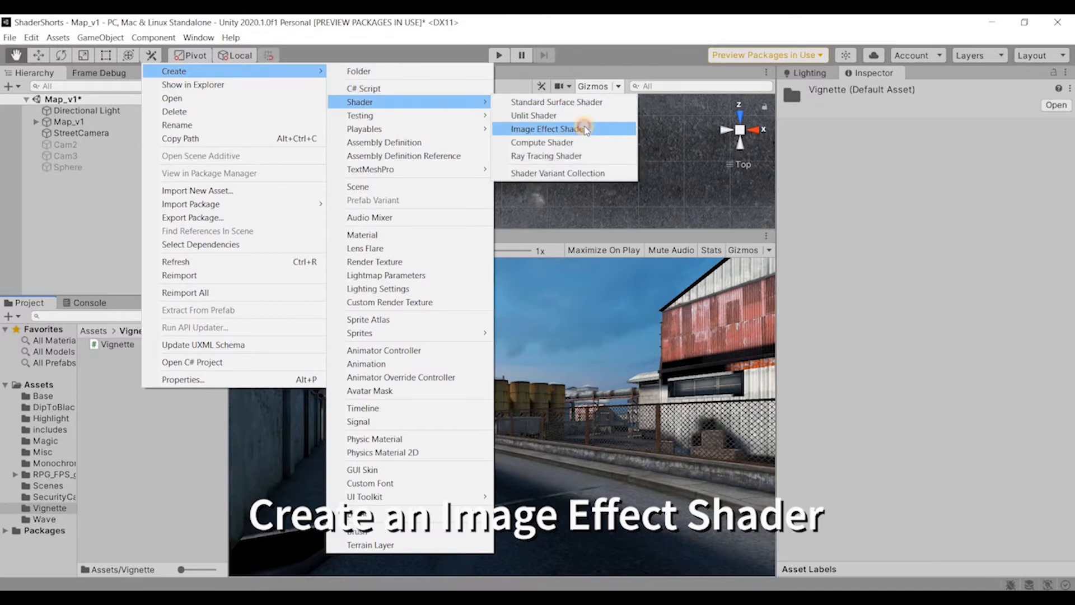
- Create a new Image Effect Shader named Vignette in the Assets/Vignette folder
left_click(547, 129)
type("Vig")
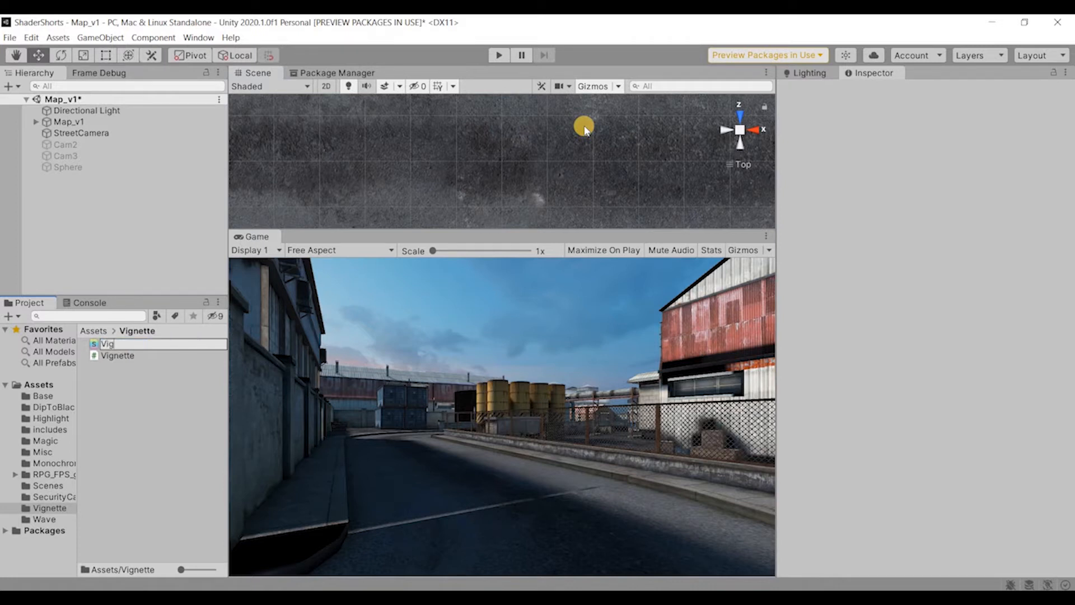
left_click(118, 354)
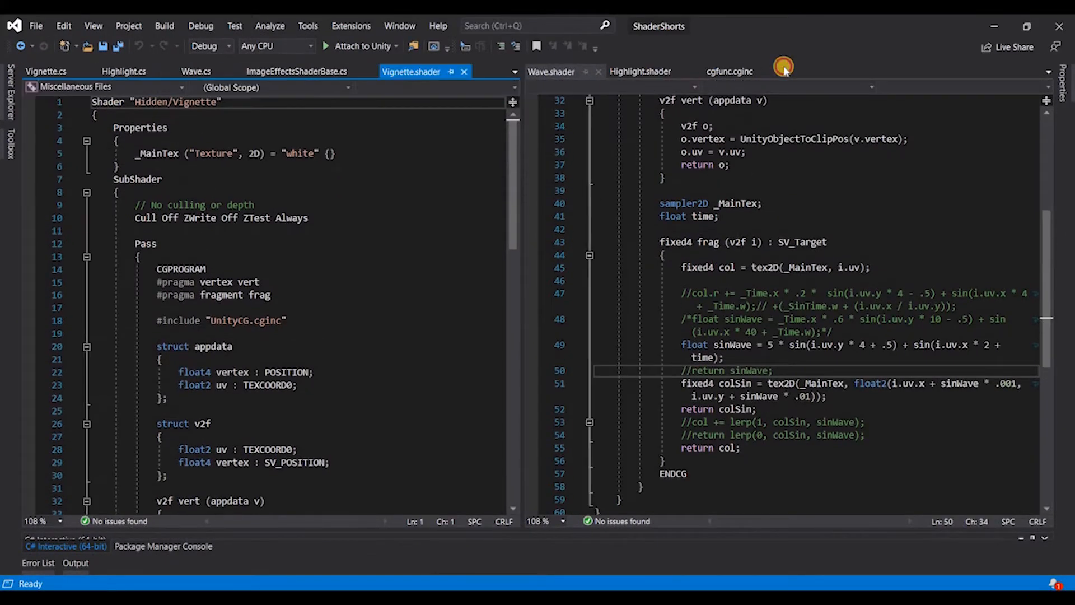
- Make the Vignette script an [ExecuteAlways] class deriving from ImageEffectsShaderBase
left_click(44, 72)
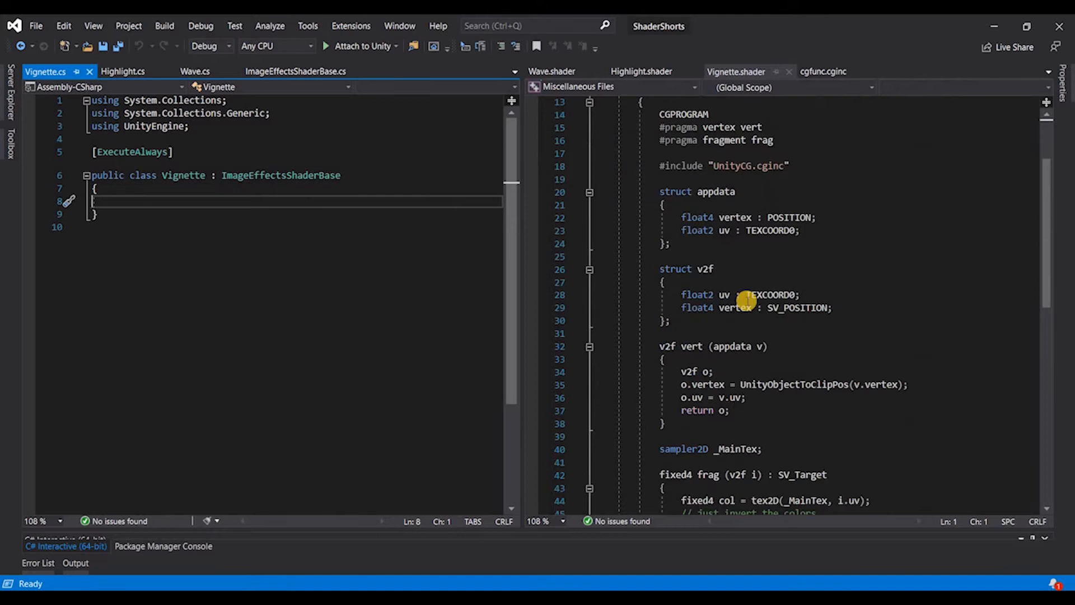
scroll("down", 3)
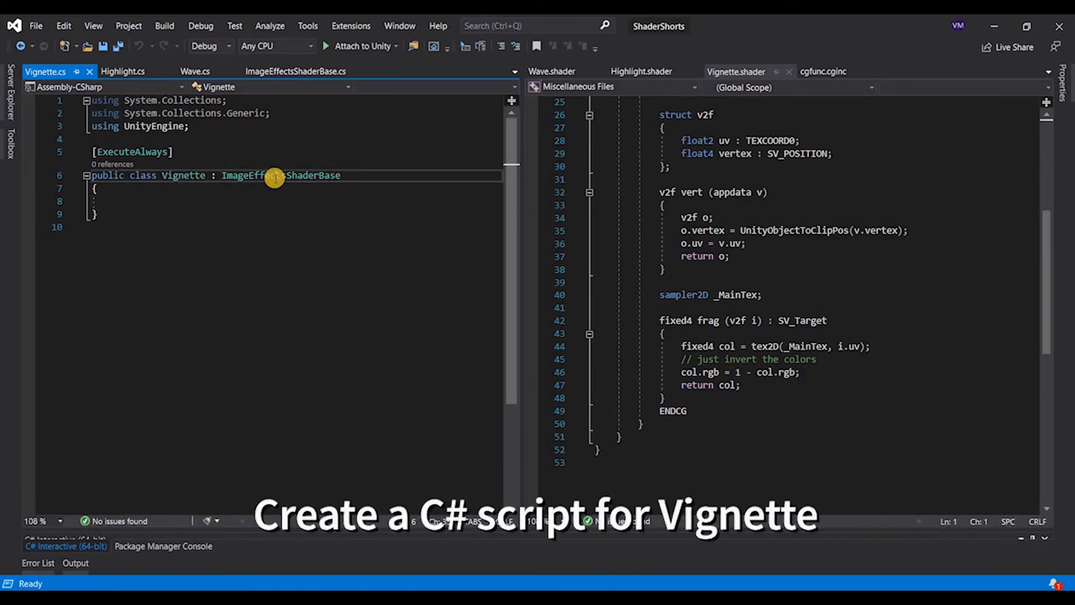
double_click(281, 176)
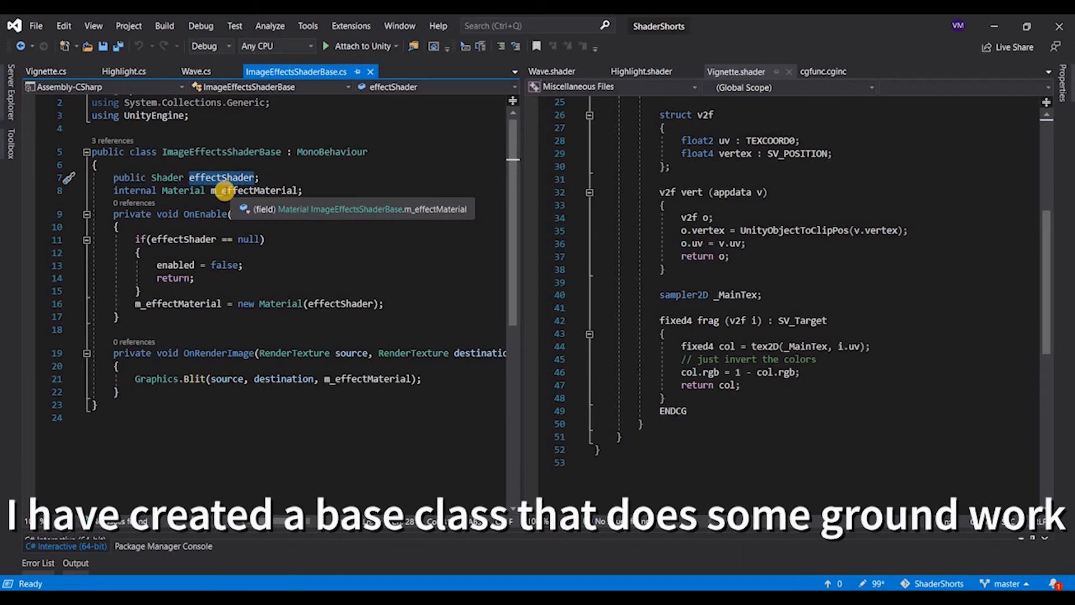
- Review how the base class blits the source texture with the effect material, then return to Vignette.cs
left_click(368, 378)
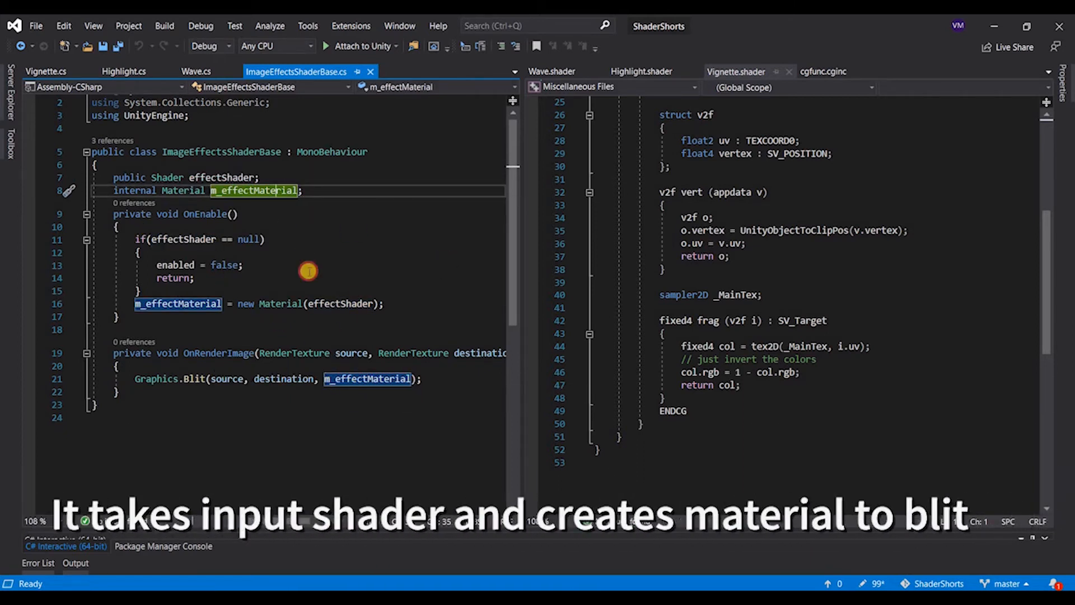
left_click(226, 378)
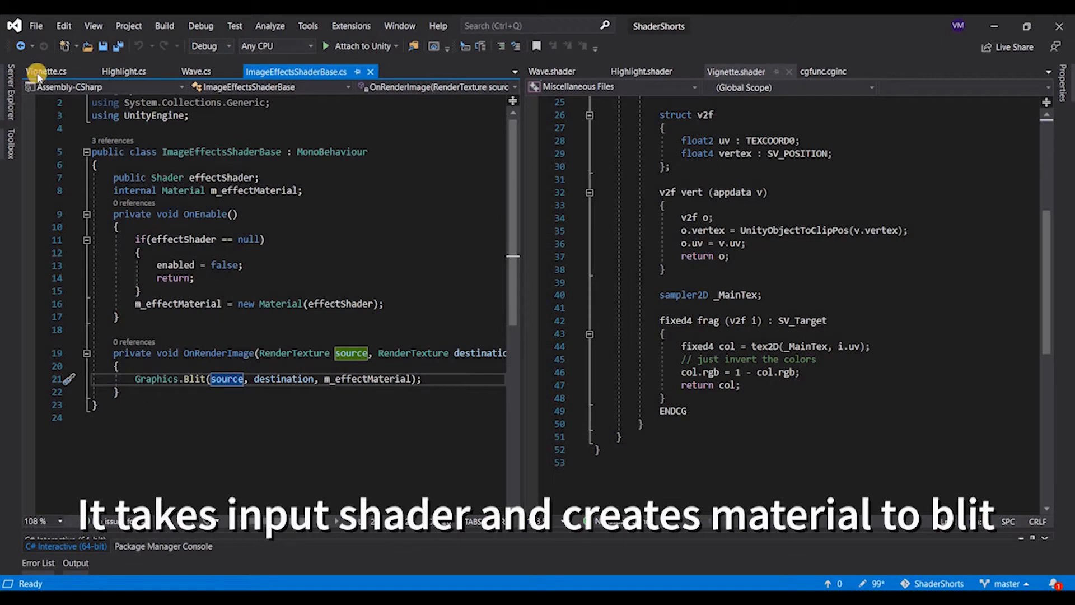
left_click(46, 72)
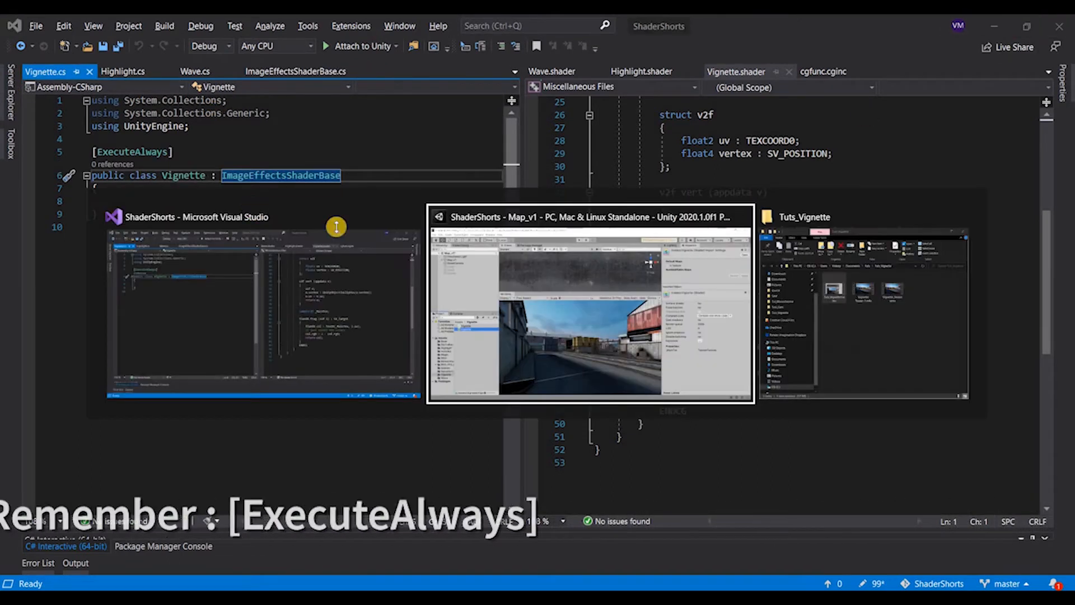
- Add the Vignette component to StreetCamera with Hidden/Vignette as its Effect Shader
left_click(589, 309)
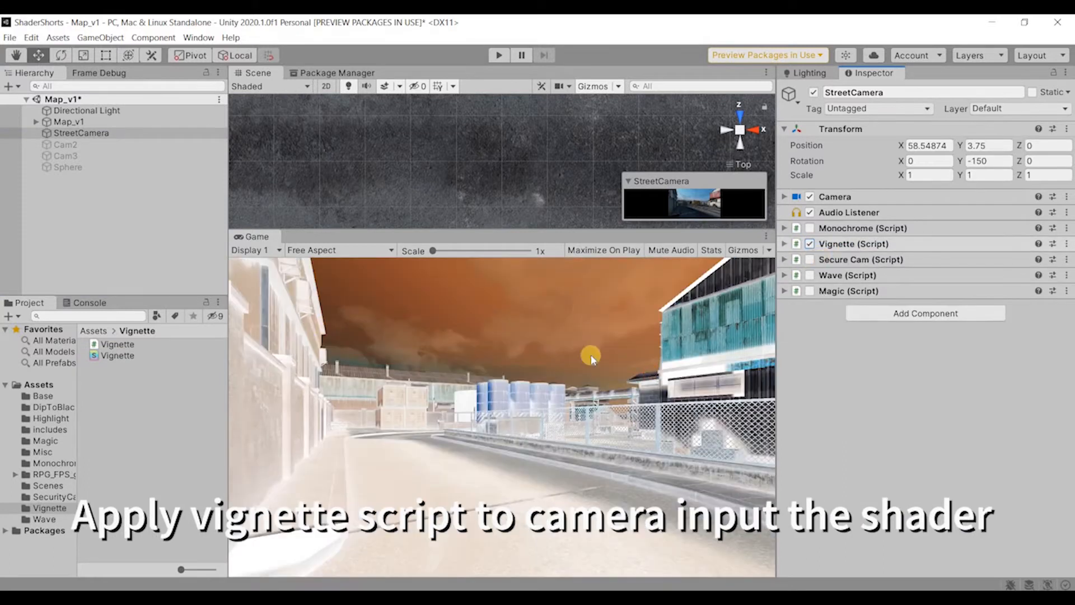
left_click(784, 243)
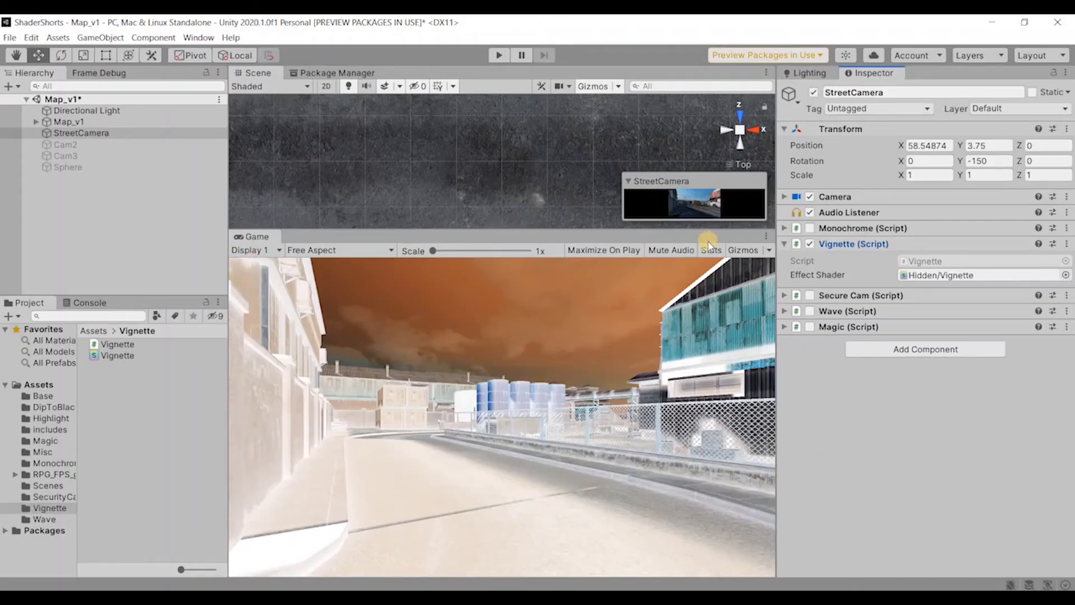
mouse_move(716, 376)
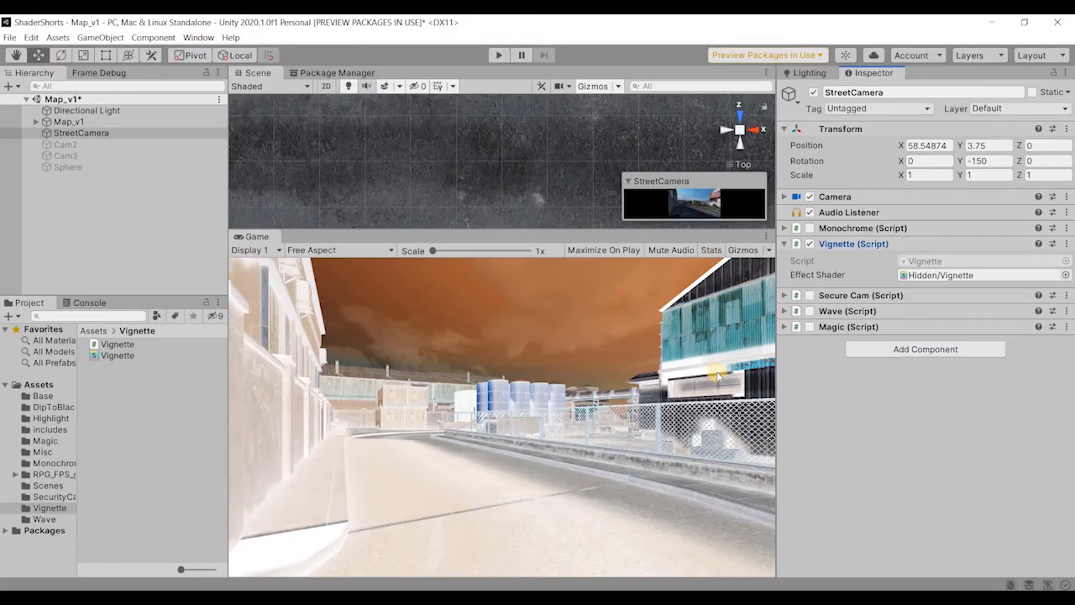
mouse_move(510, 422)
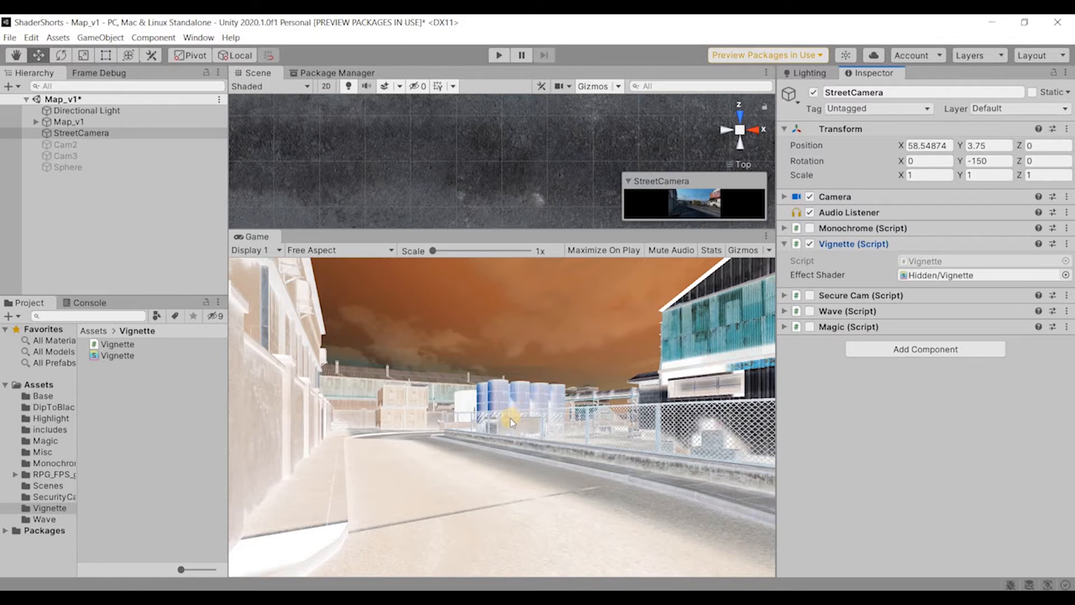
mouse_move(497, 422)
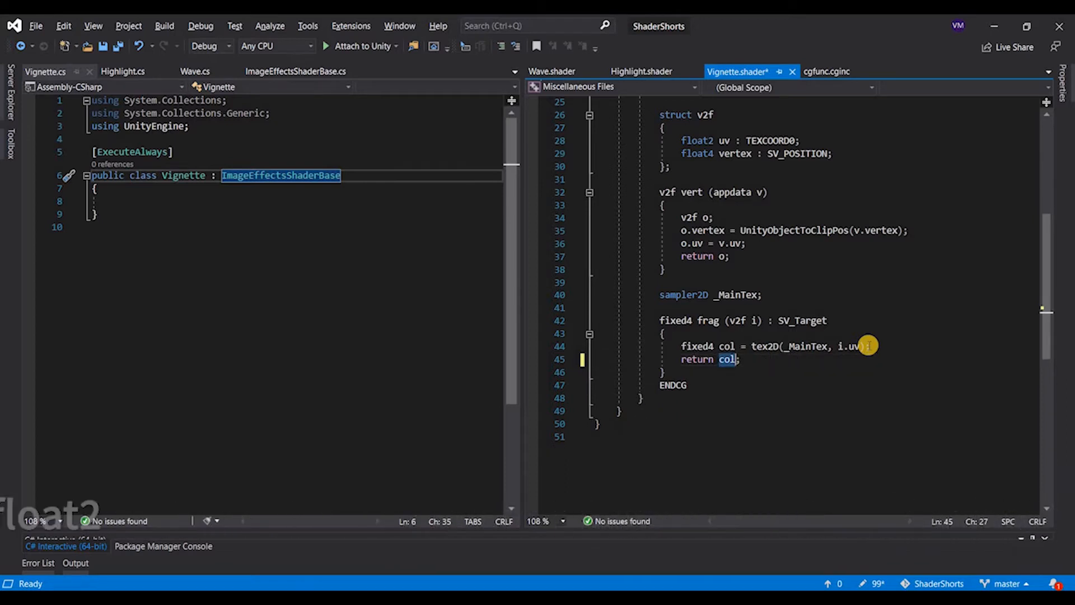
- In frag, compute float radial = sin(i.uv.x) * cos(i.uv.y) and return it
type("i.uv.x")
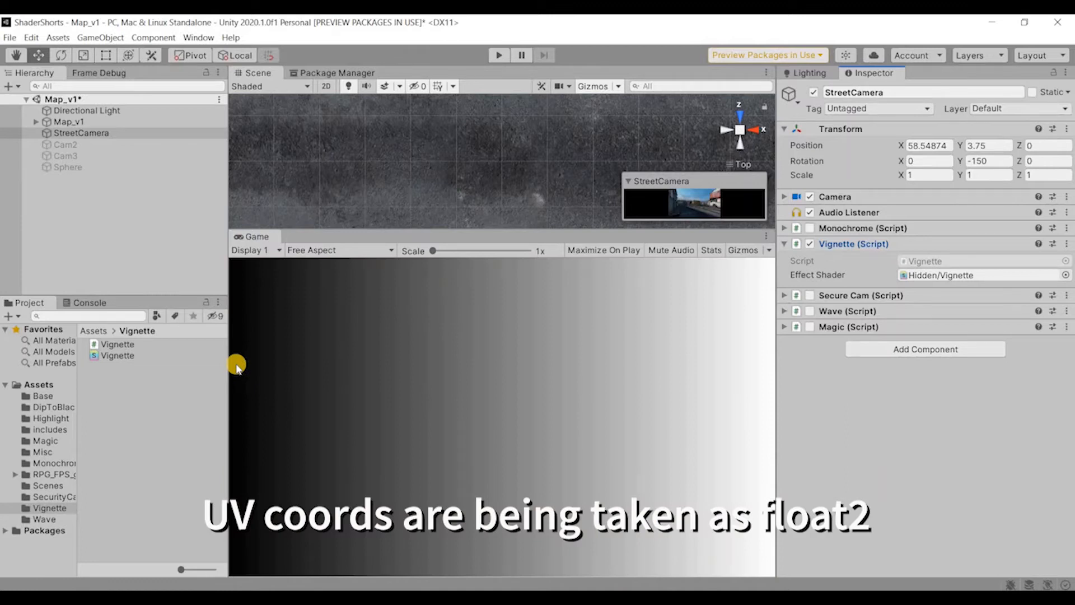
mouse_move(832, 430)
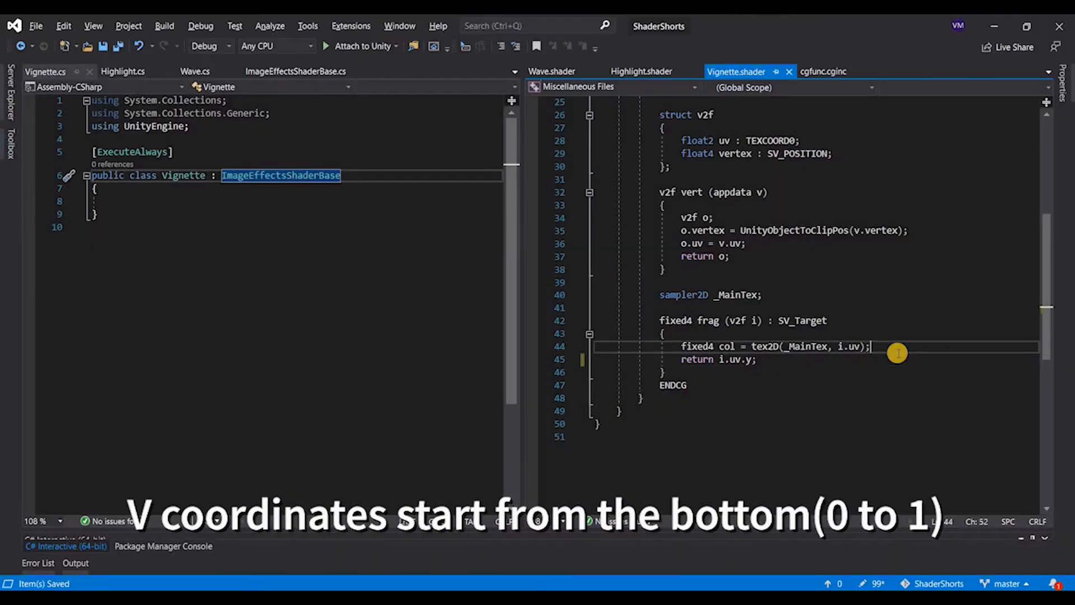
key("Return")
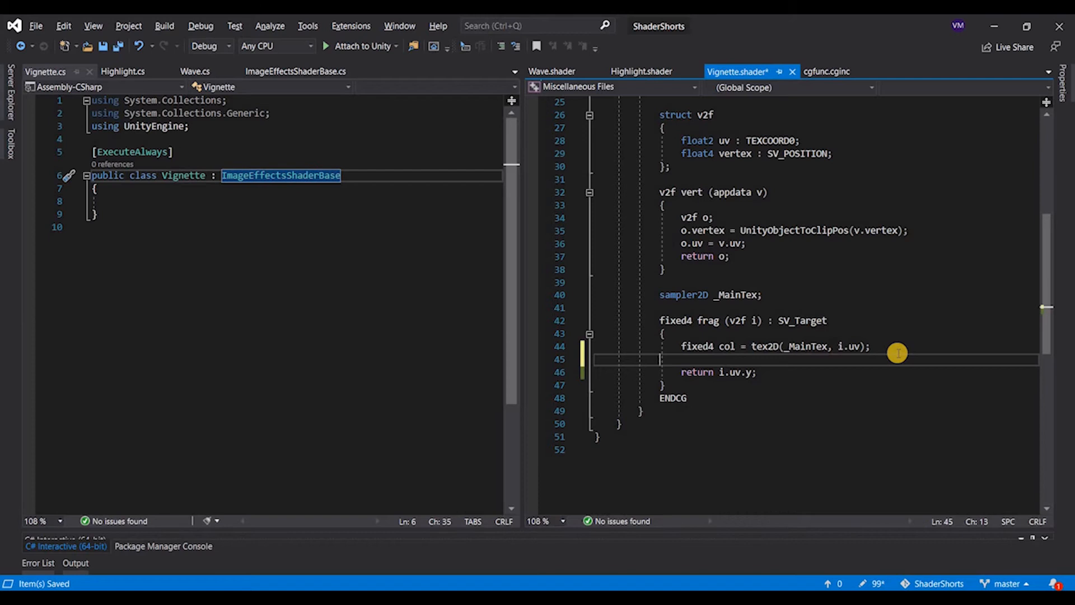
type("float ra")
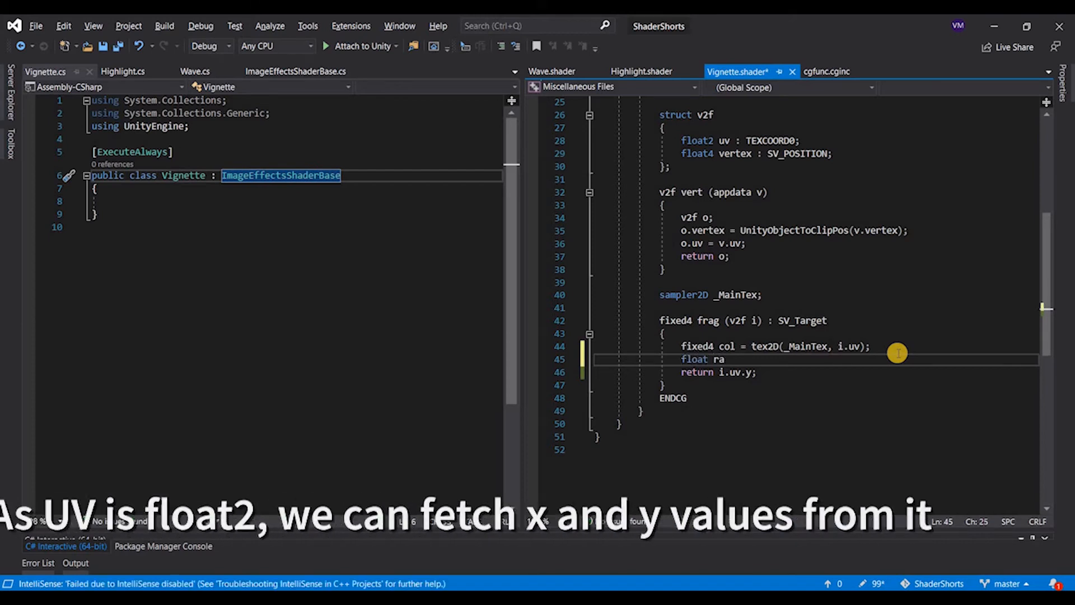
type("ida")
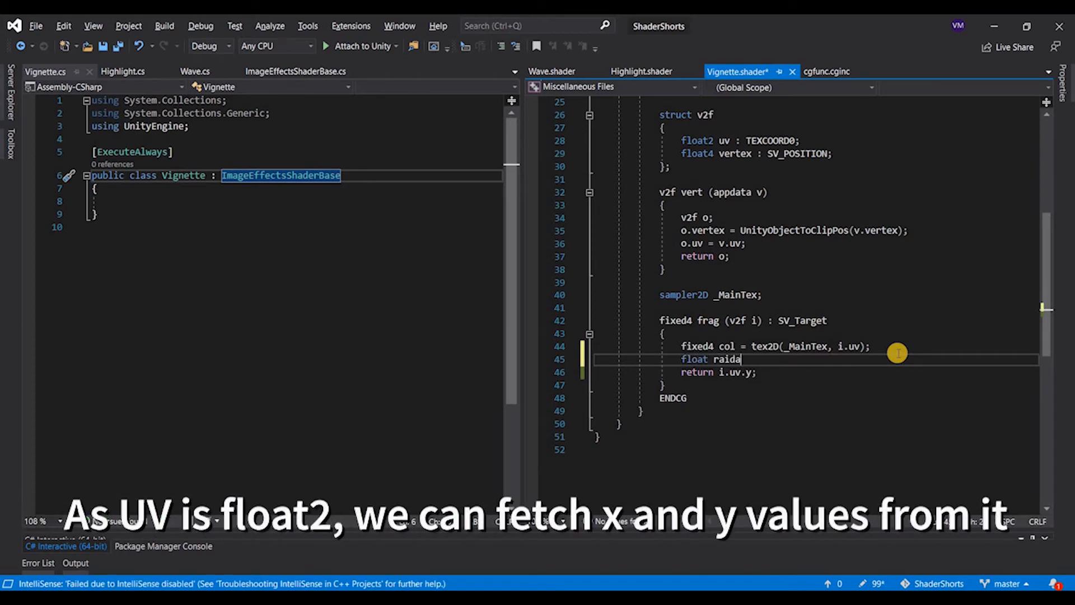
type("l =")
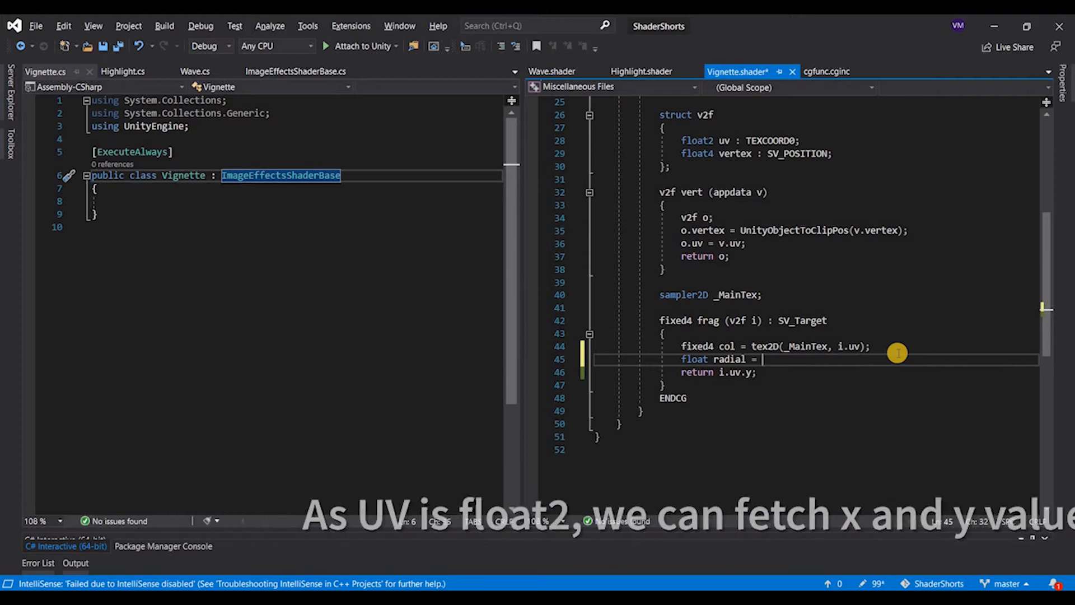
type("sin(i.")
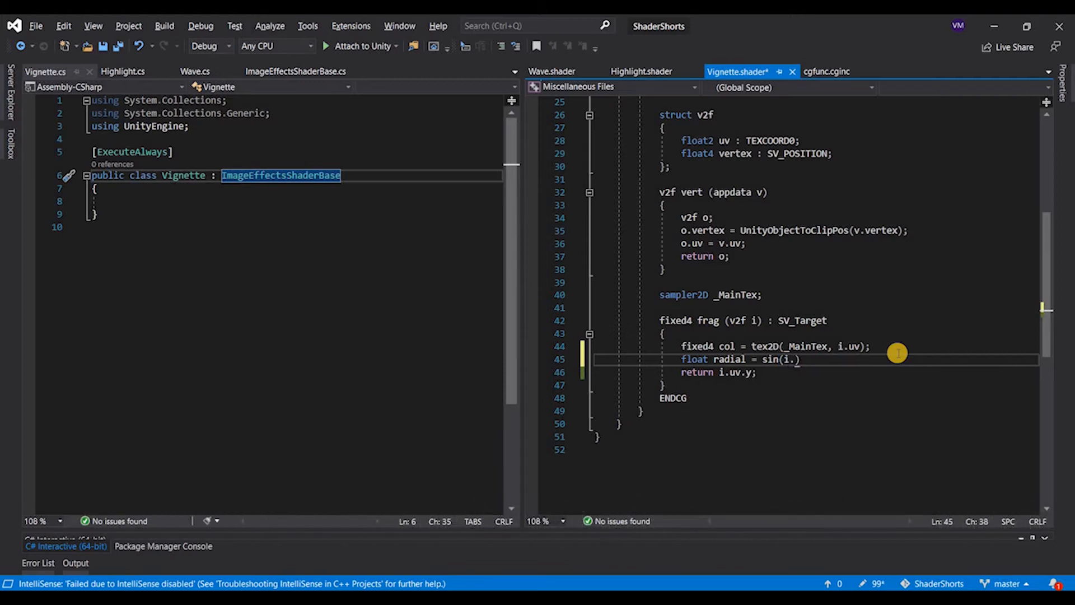
type("uv.x")
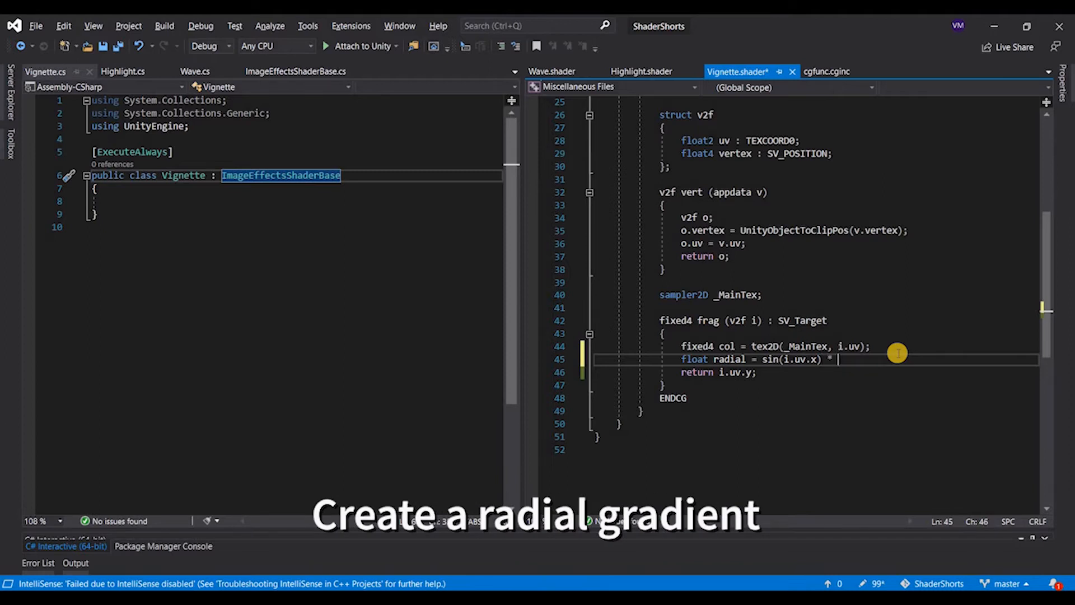
type("cos(i.uv.y);")
left_click(859, 372)
type("radial")
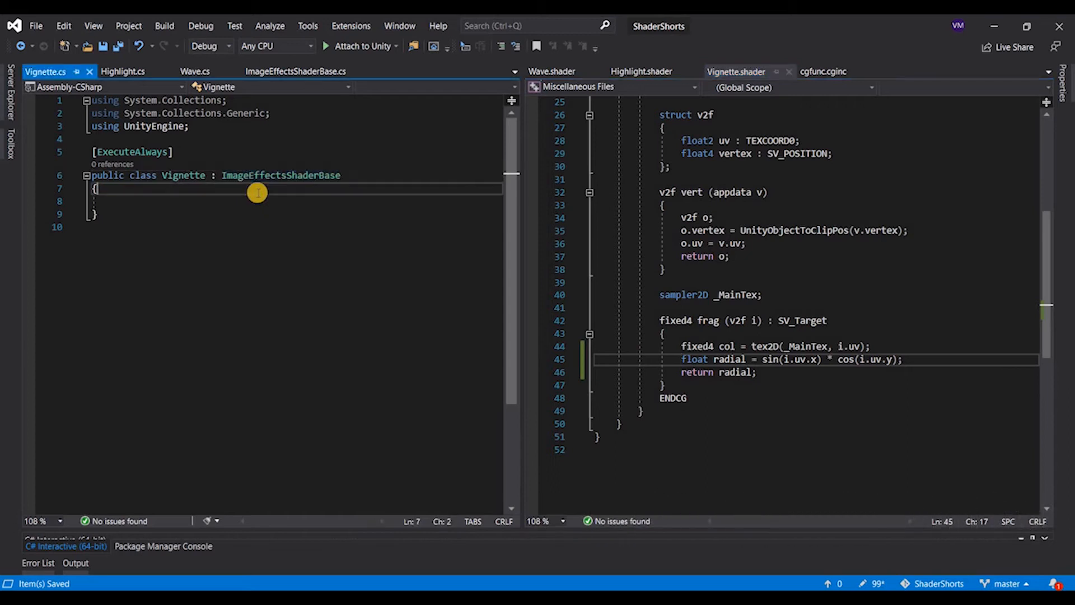
- Declare a public Vector2 offset field in the Vignette script
type("public")
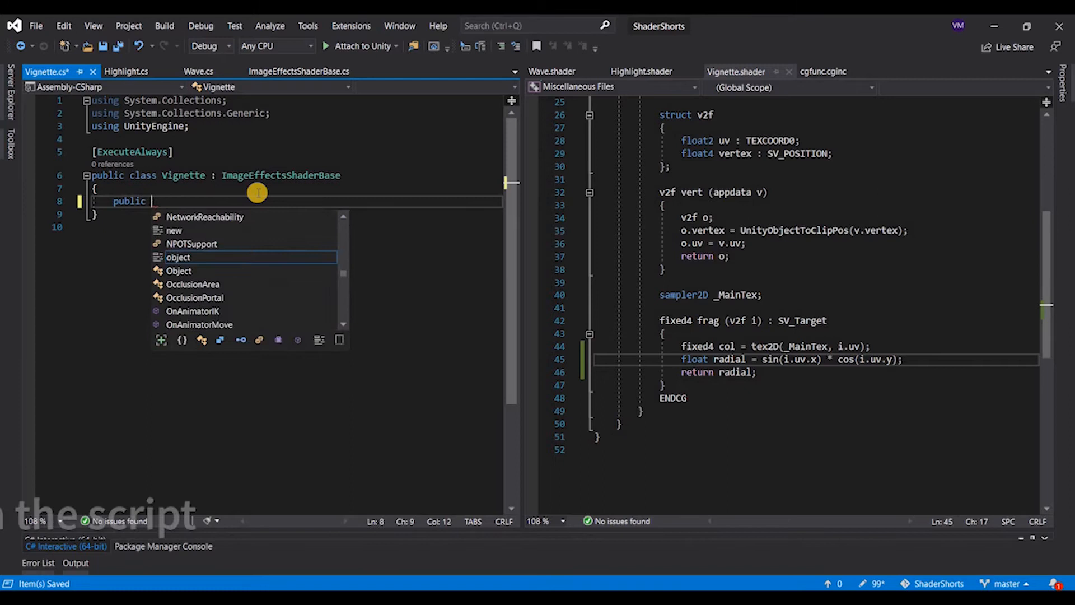
type("v")
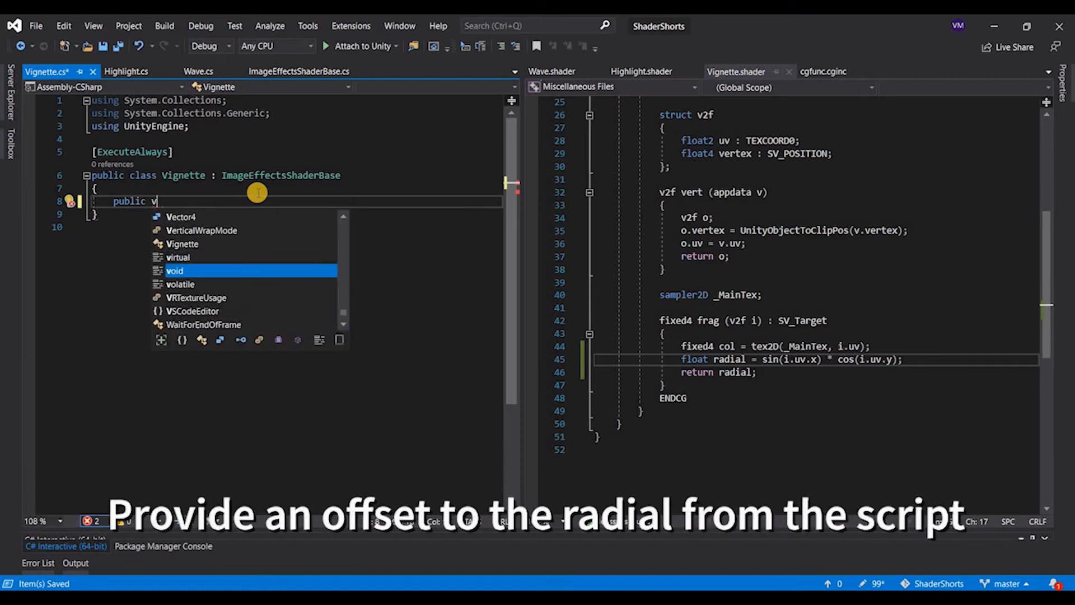
type("ector2")
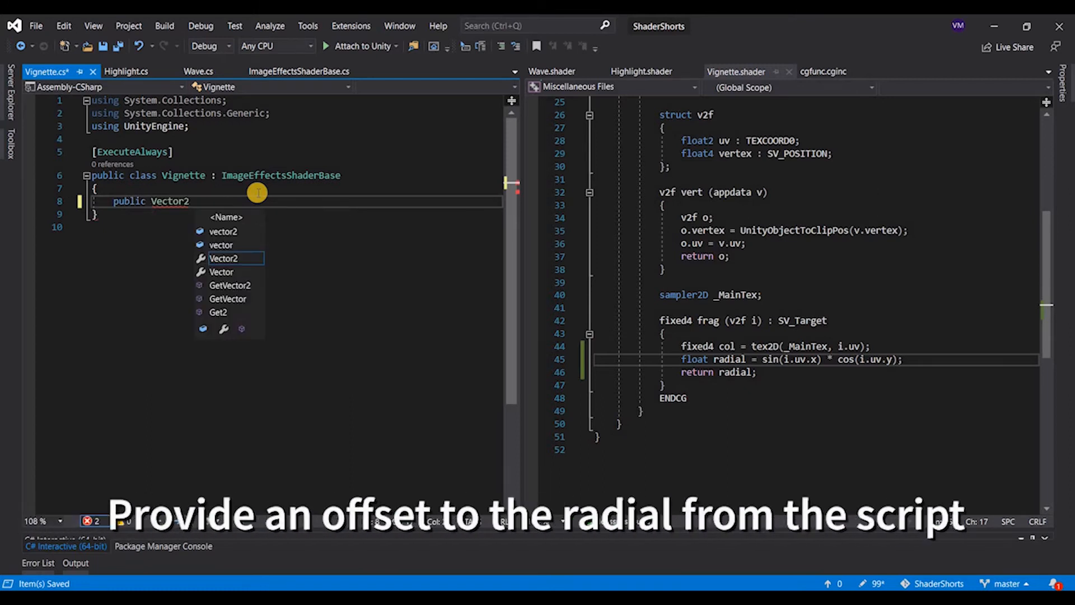
type("offset;")
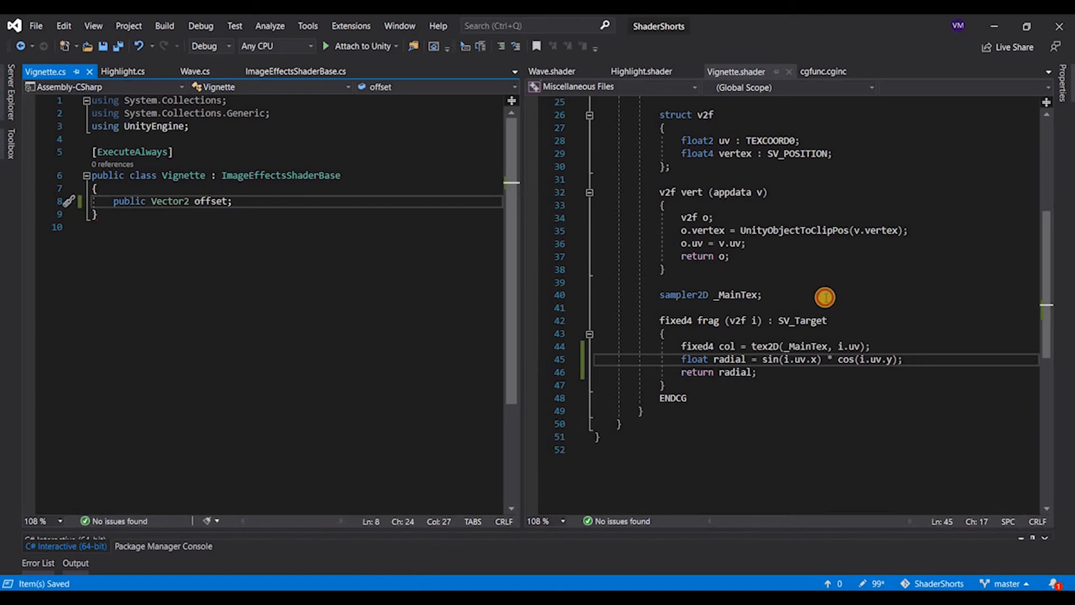
- Declare float _XOffset and _YOffset in the shader and add them to uv.x and uv.y in the radial formula
left_click(762, 294)
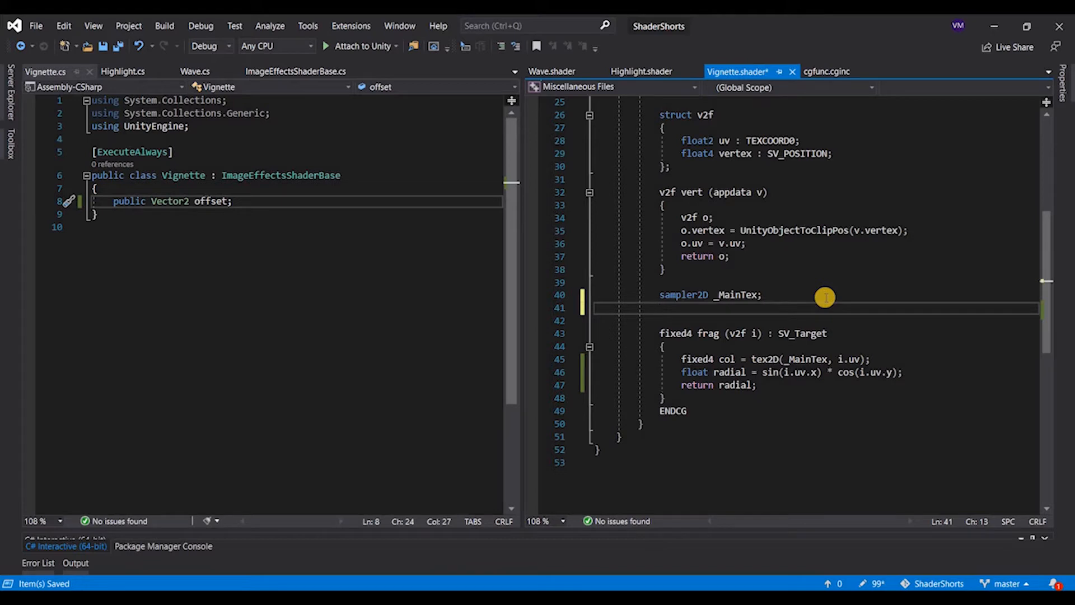
type("float")
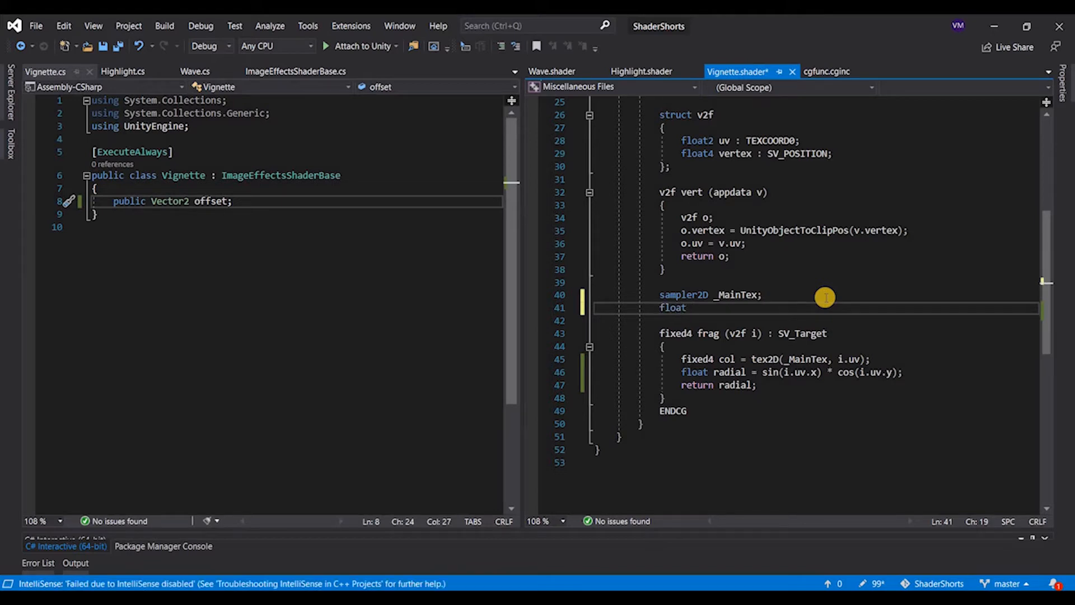
type("_XOffset;")
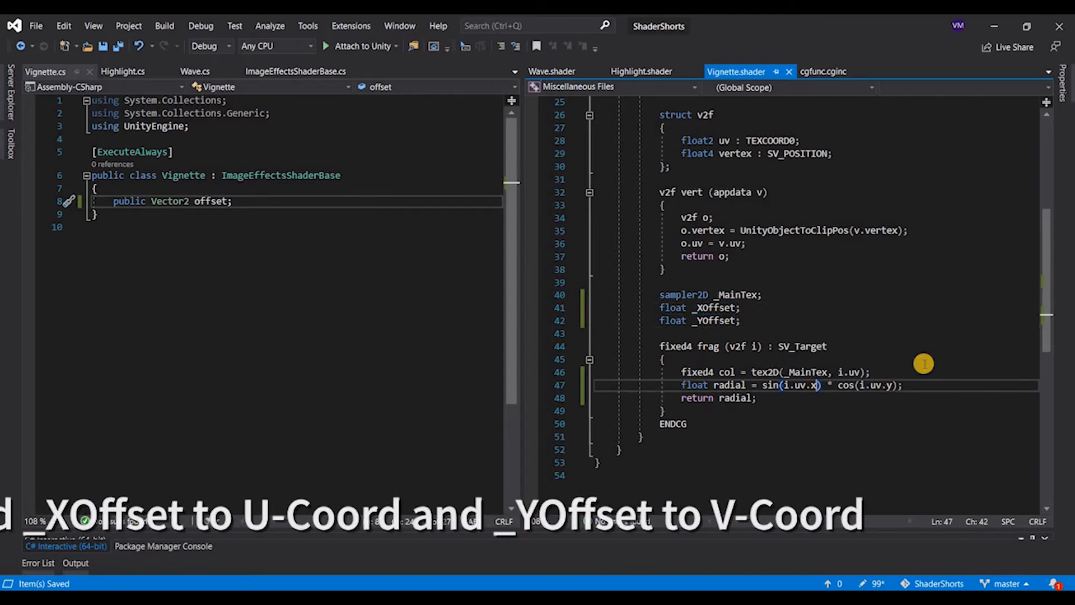
type("+ _XOffset")
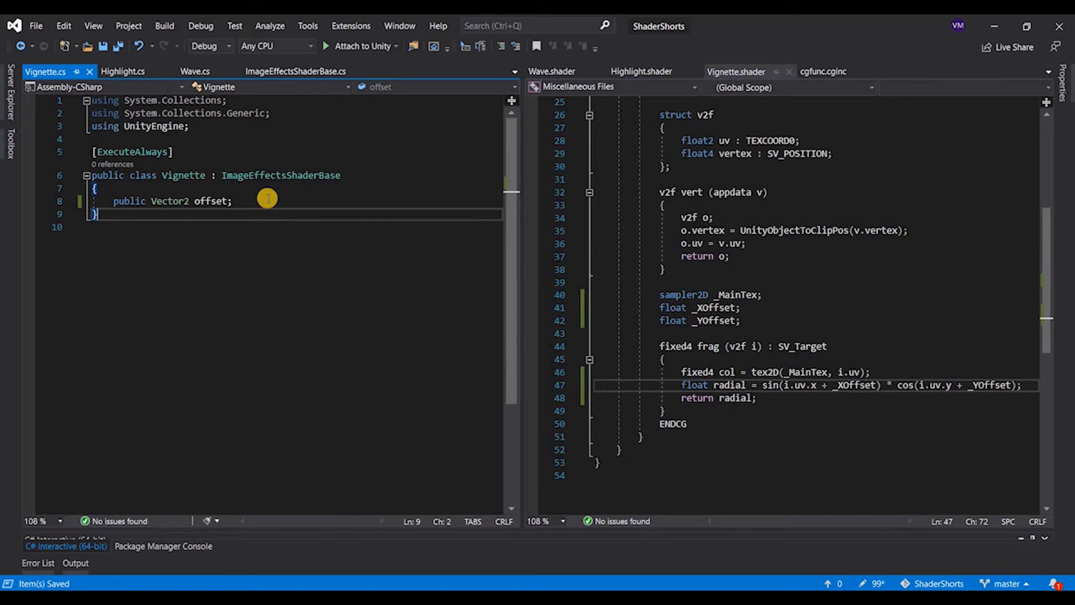
- Copy OnRenderImage from ImageEffectsShaderBase.cs into the Vignette script
left_click(295, 71)
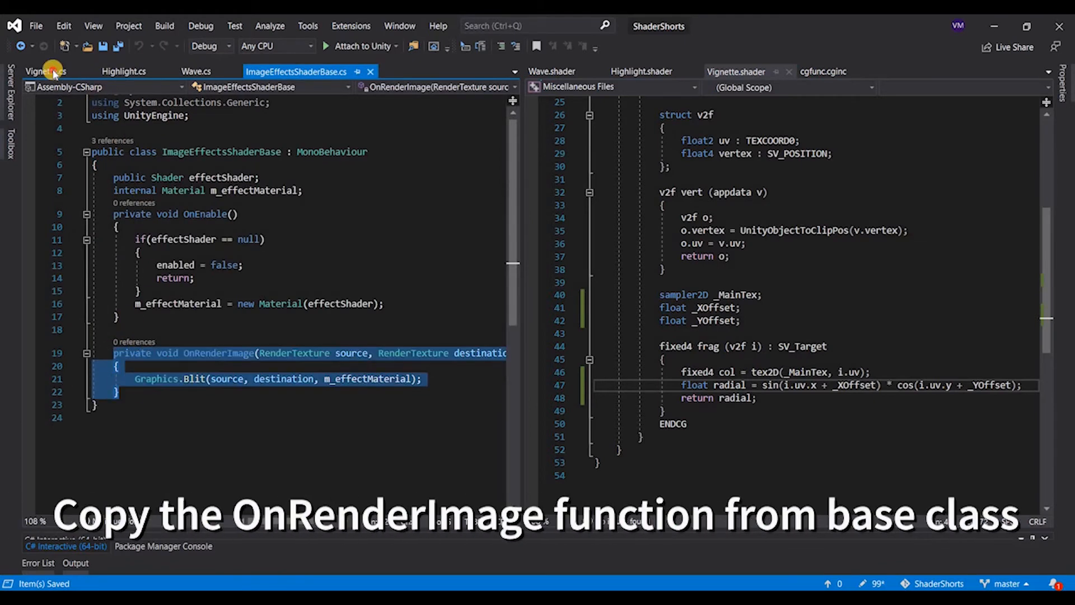
left_click(45, 72)
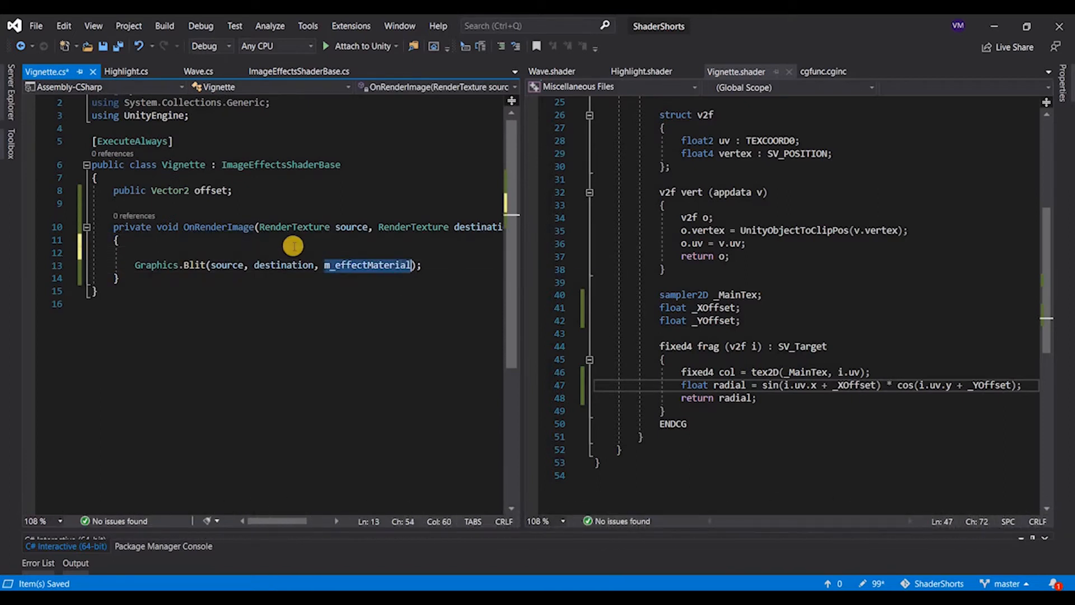
- Pass offset.x and offset.y to _XOffset and _YOffset with m_effectMaterial.SetFloat before blitting
type("m_effectMaterial.s")
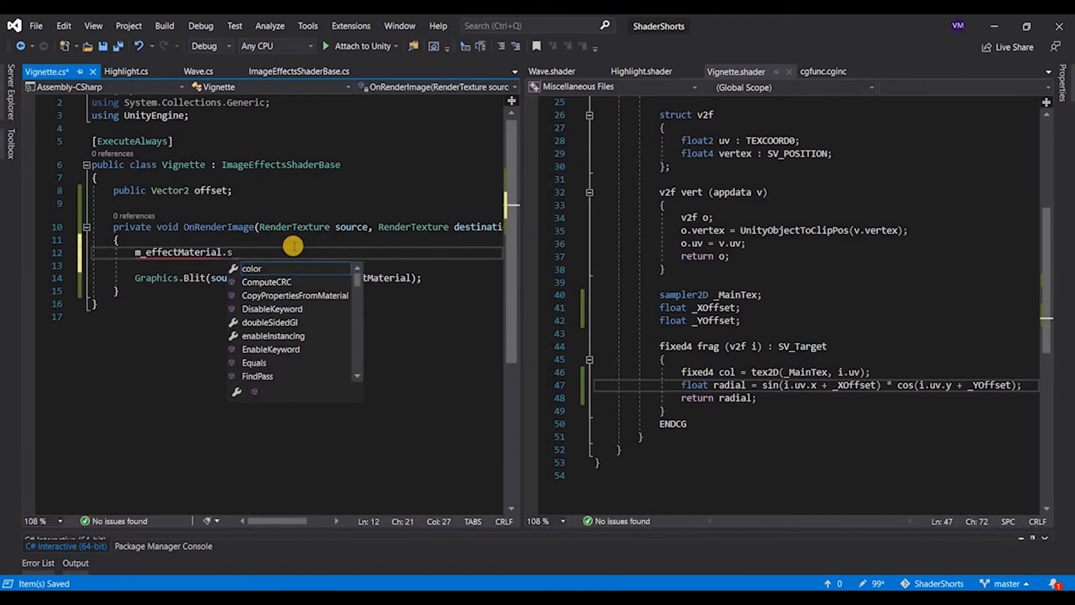
type("etFloat")
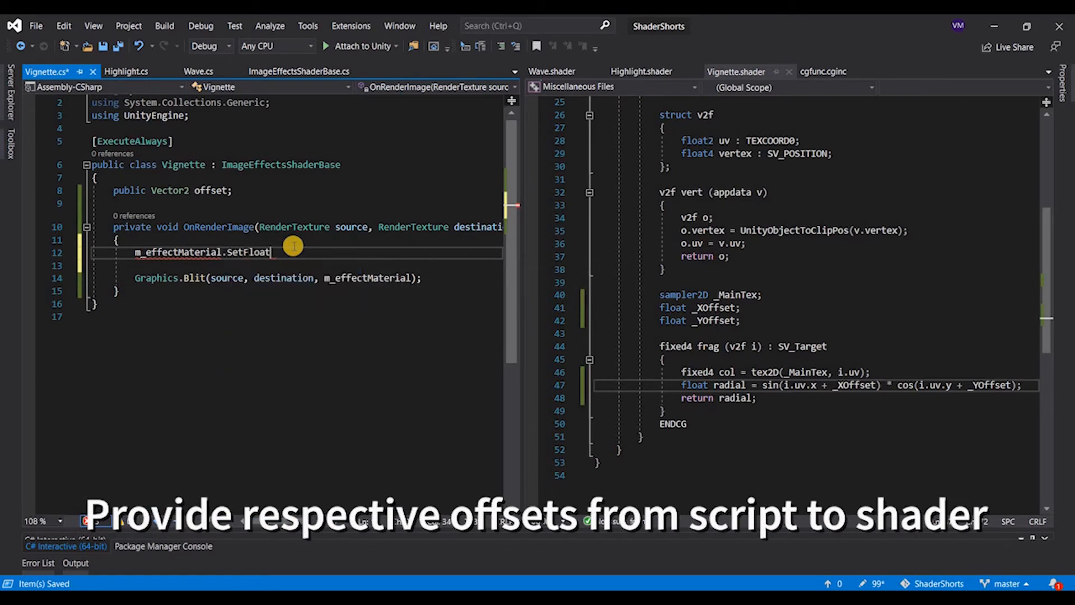
type("(\"\")")
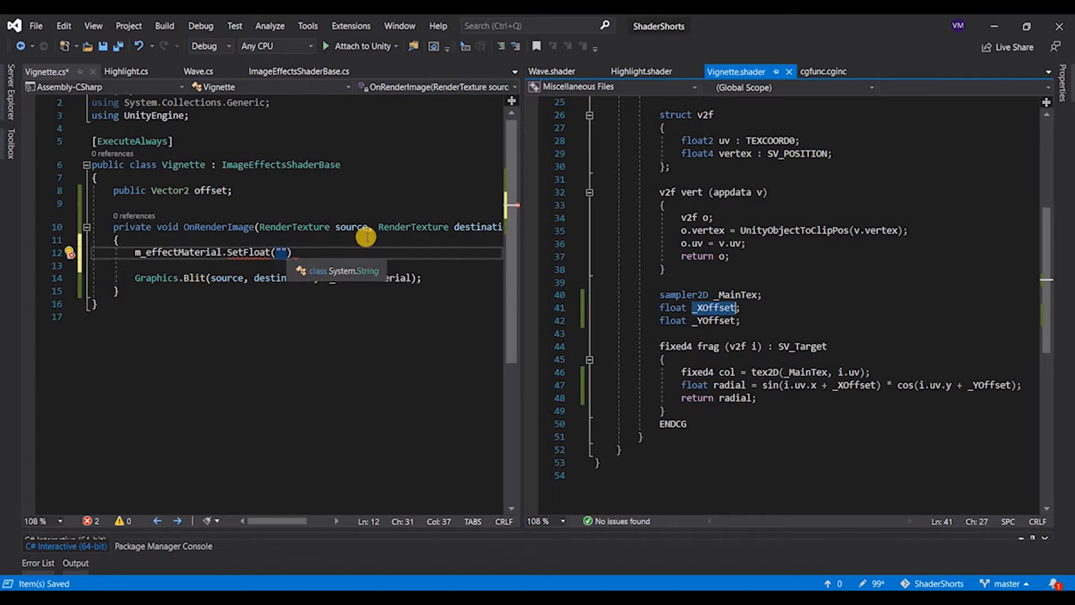
type("_XOffset\",")
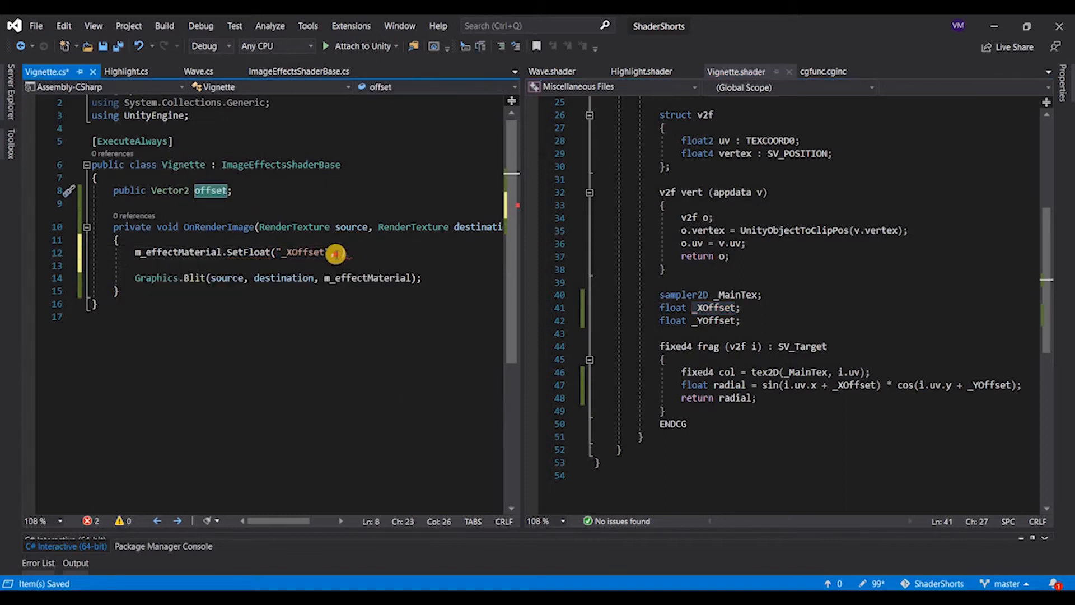
type(", offset.x);")
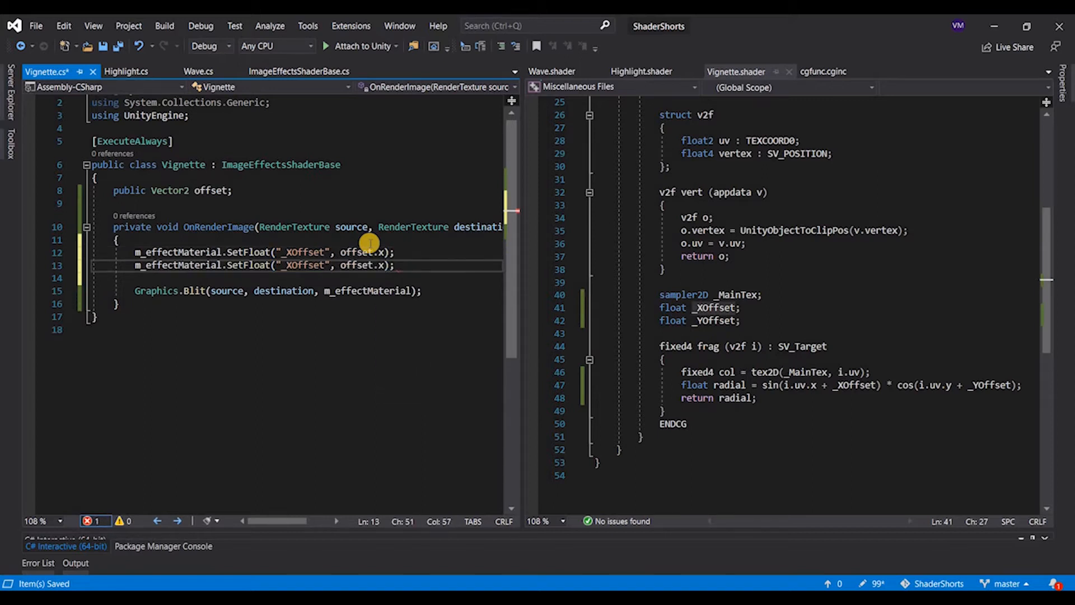
type(".")
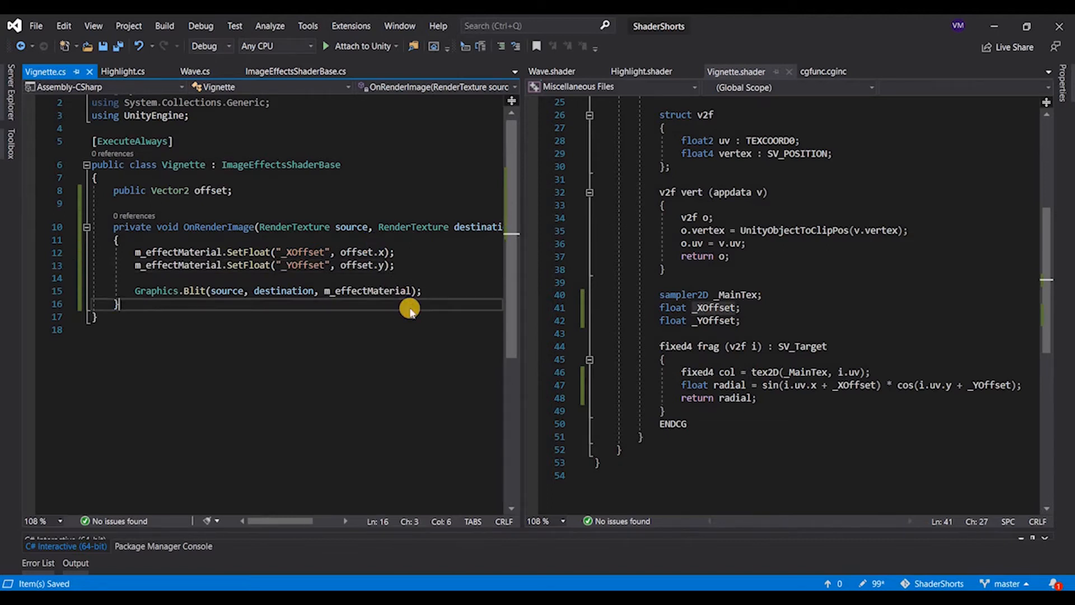
mouse_move(465, 316)
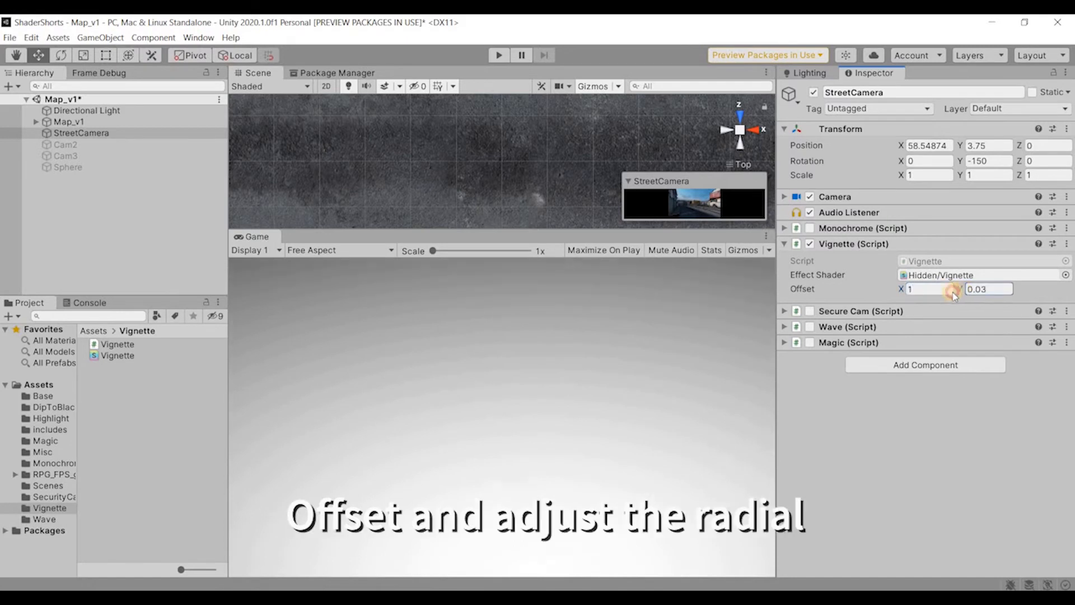
- Set the StreetCamera Vignette component's Offset Y to -0.5
double_click(989, 289)
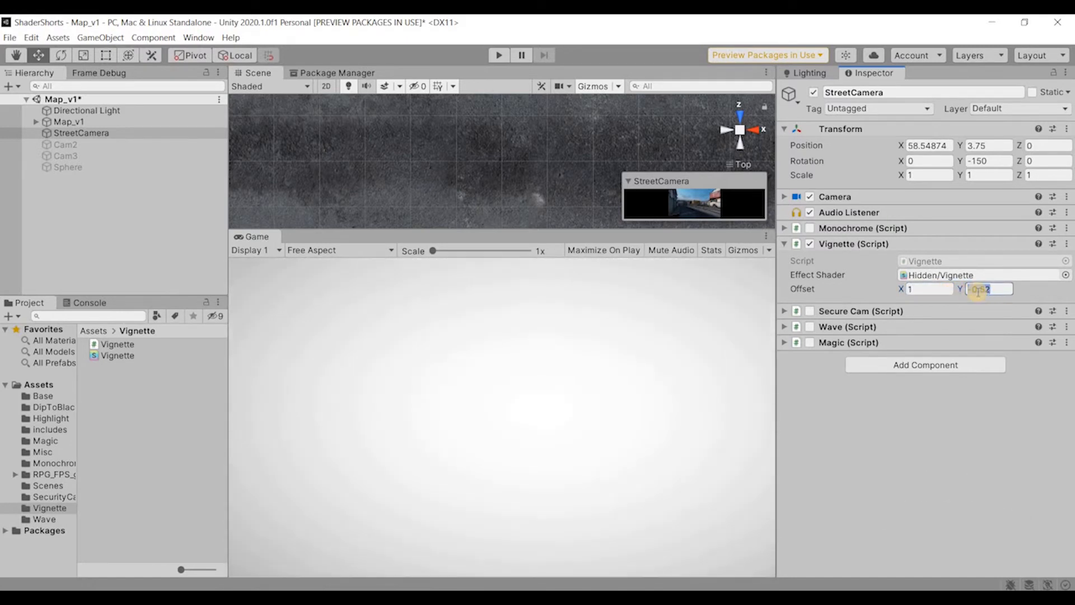
left_click(987, 287)
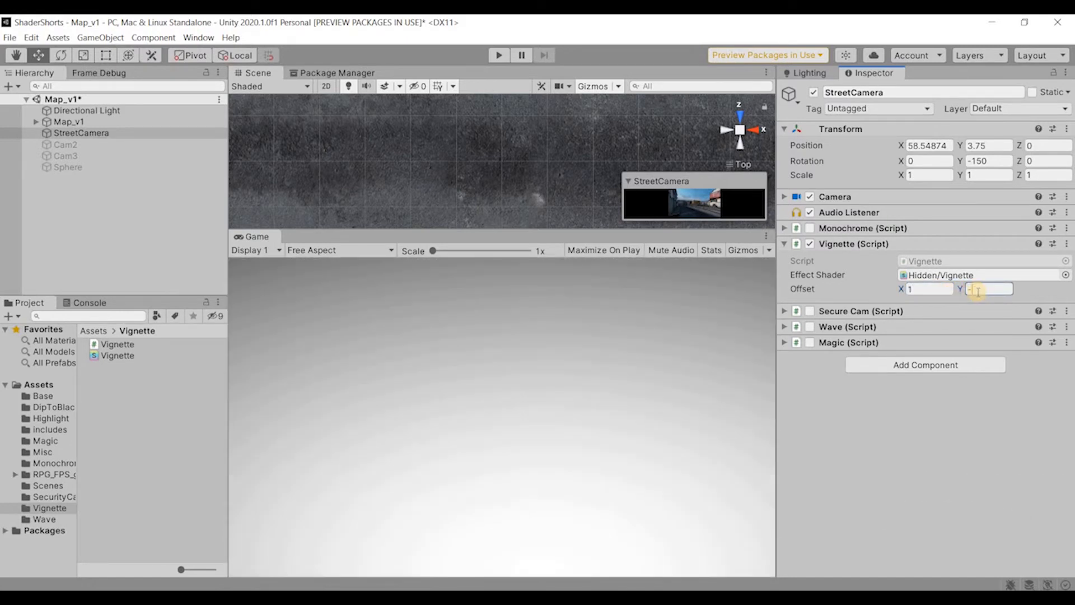
type("-0.5")
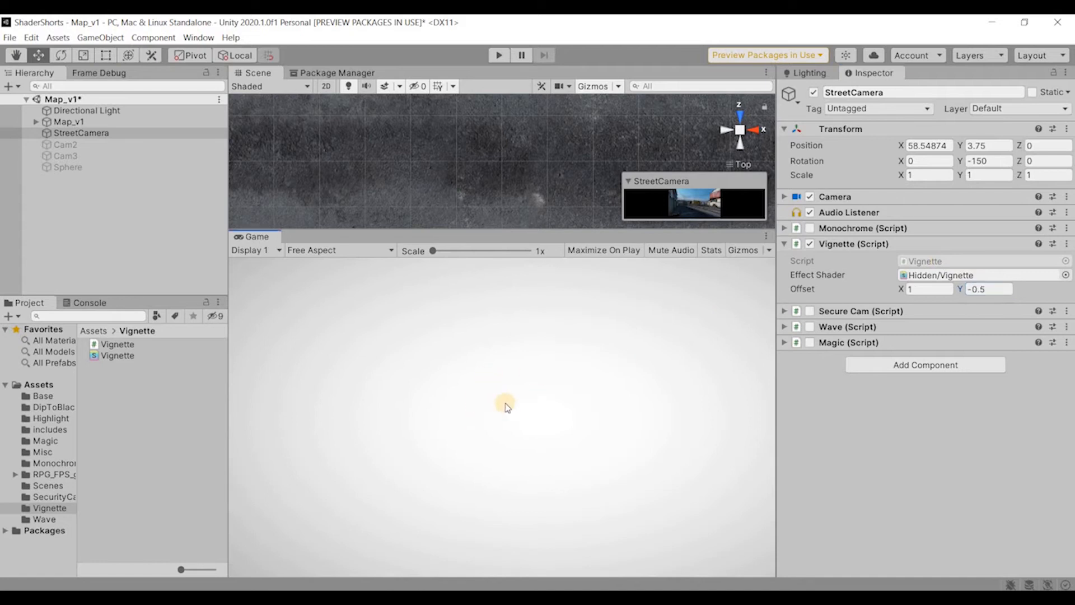
mouse_move(588, 381)
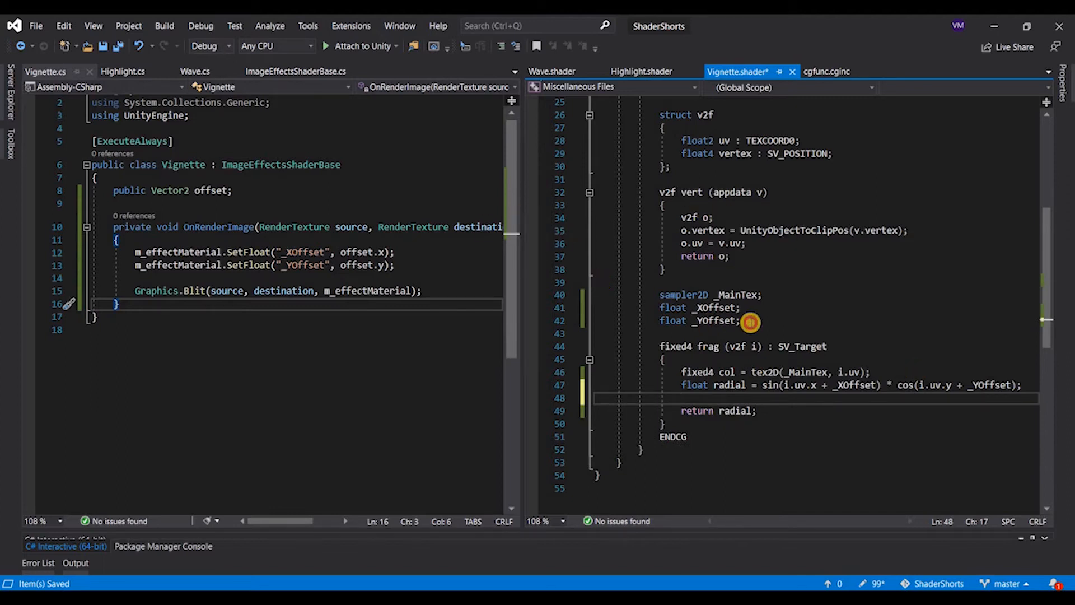
- Declare float _Exp in the shader and set radial = pow(radial, _Exp)
type("f")
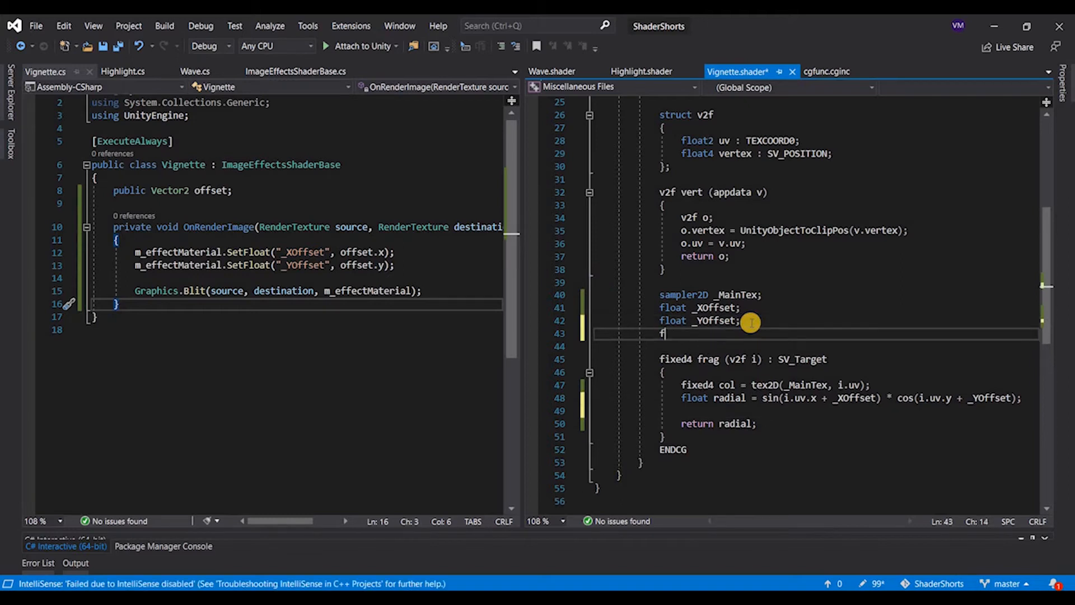
type("loat +")
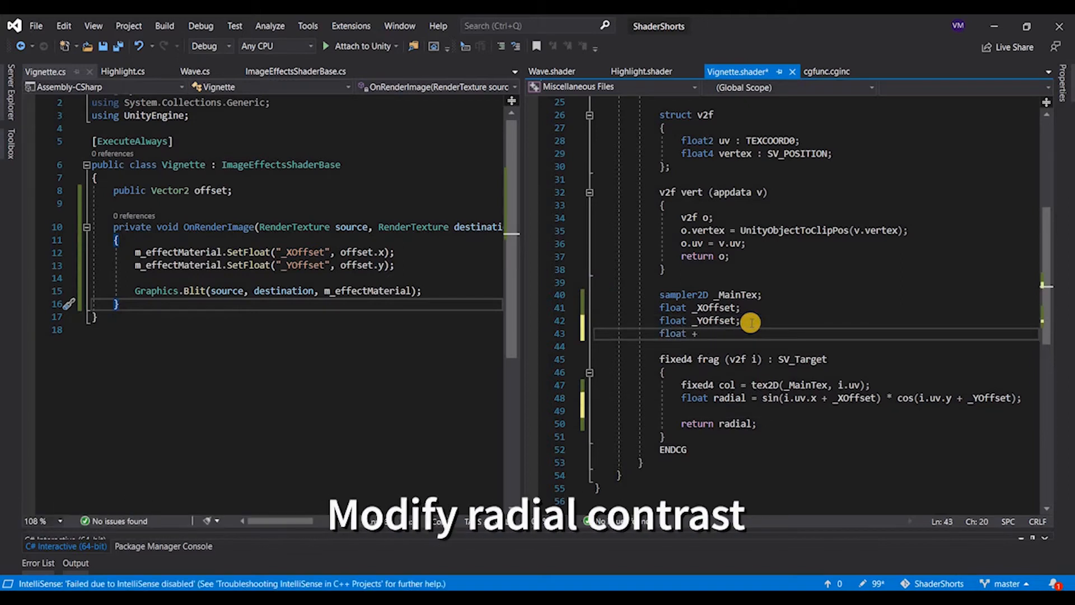
type("_Exp;")
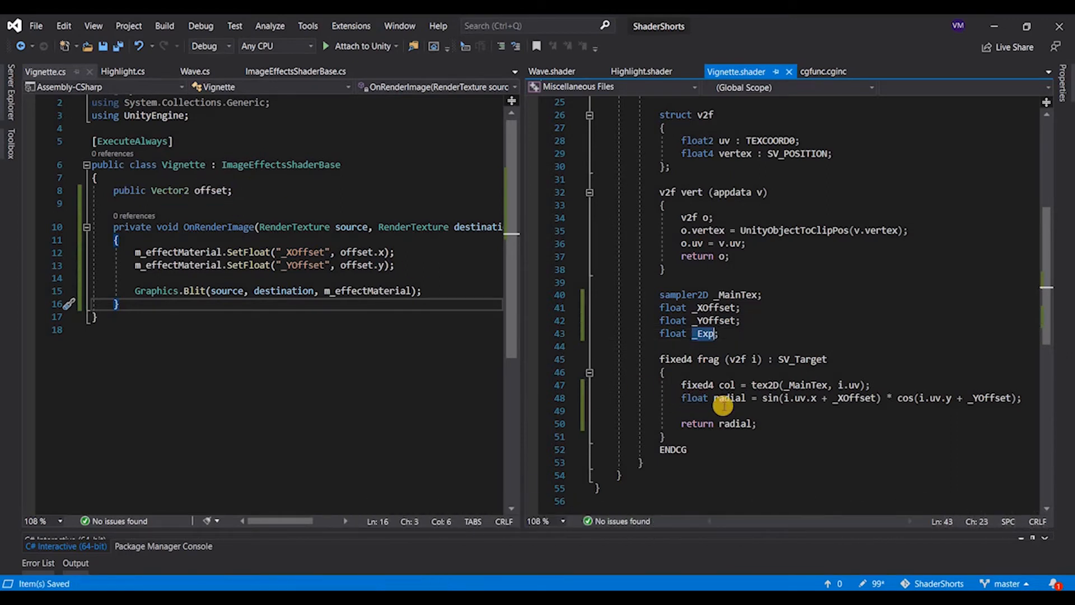
type("radial = pow")
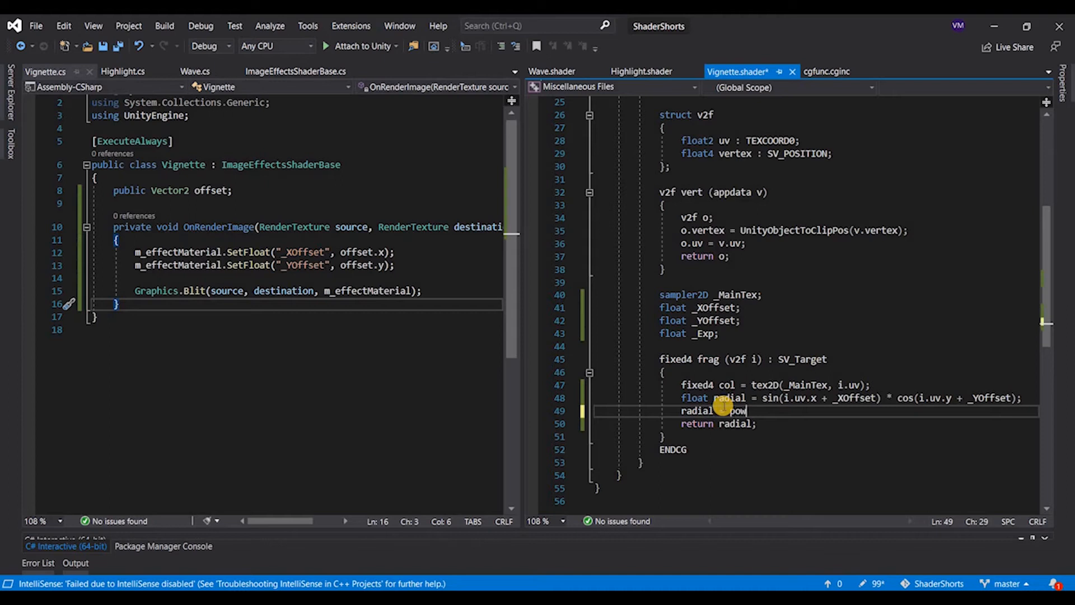
type("(radia)")
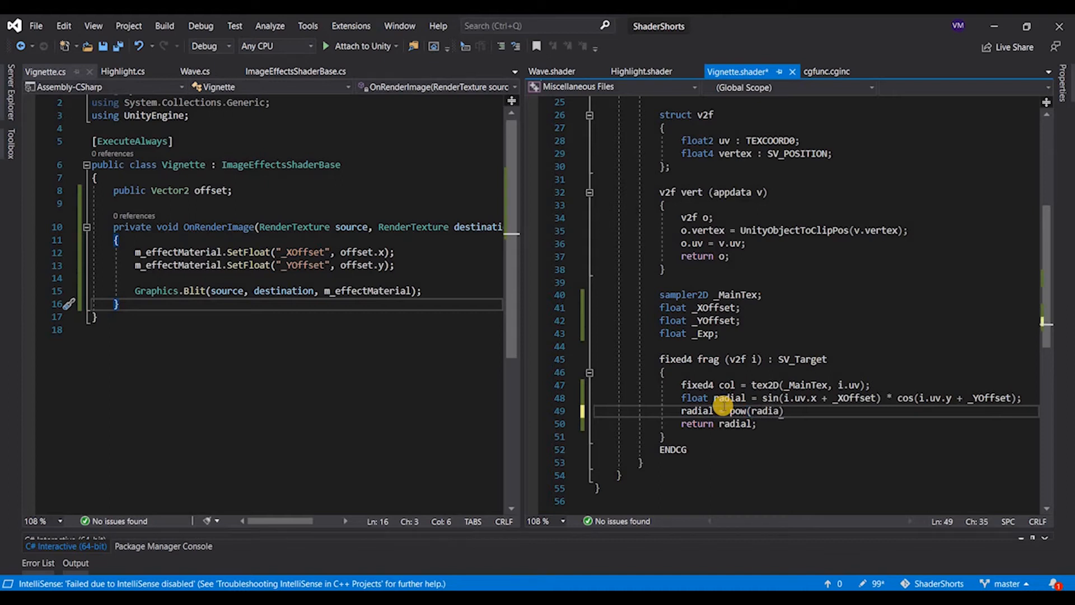
type(", _Exp)")
left_click(277, 203)
type("public f")
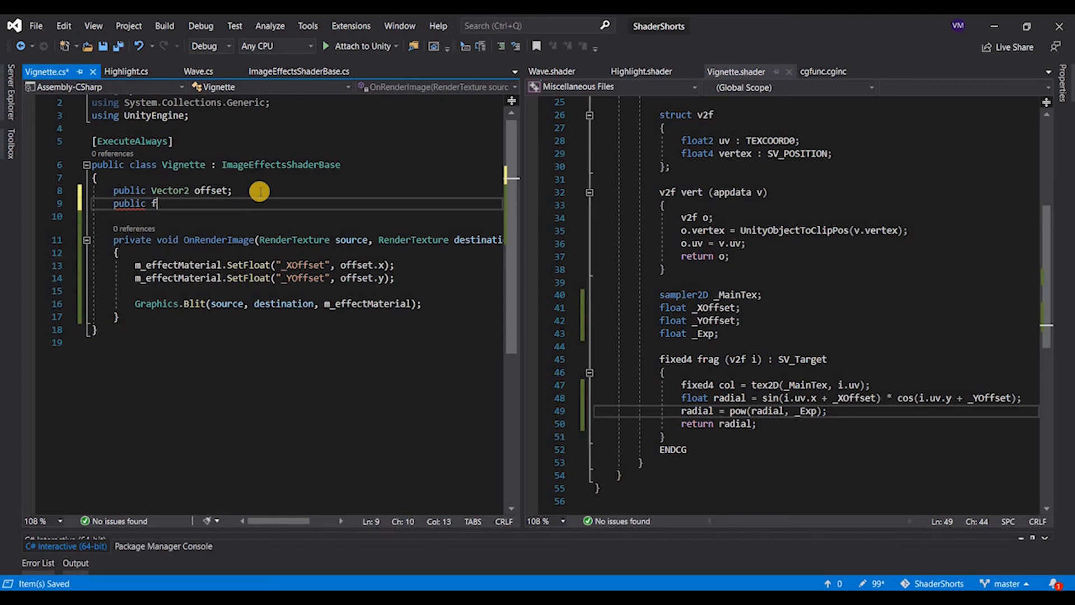
- Add a public float exp to the script and pass it to the shader's _Exp
type("loat _Exp")
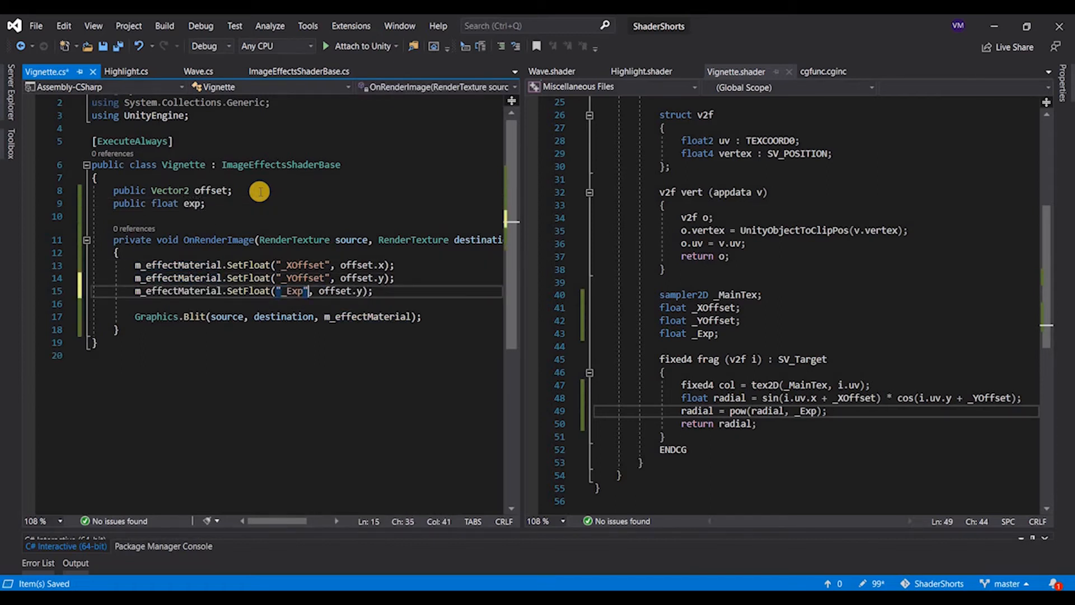
type("exp")
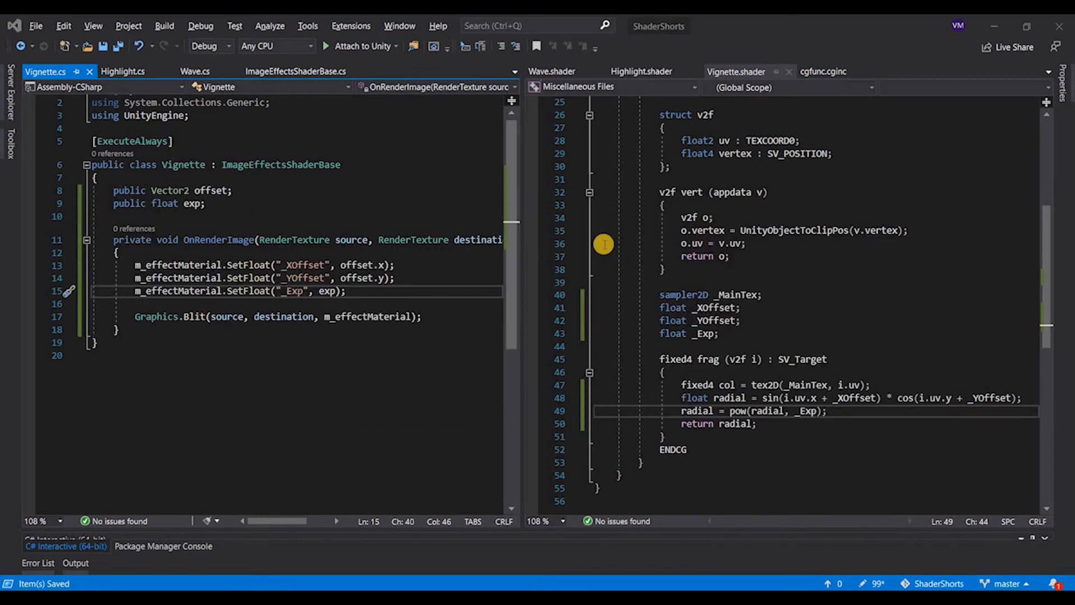
mouse_move(362, 227)
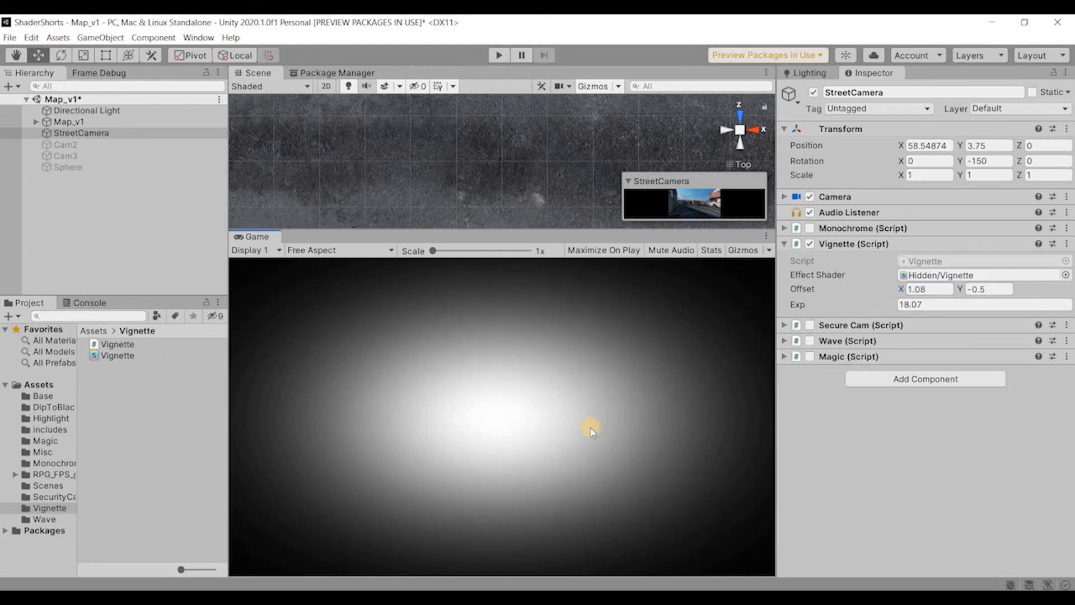
mouse_move(345, 302)
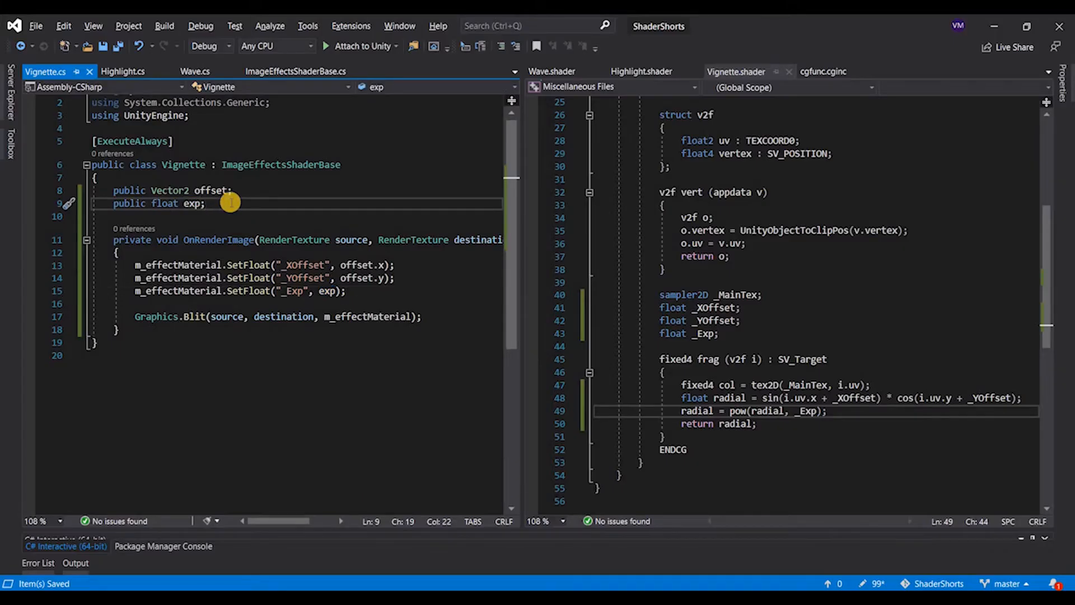
- Add public Color vignetteColor to the script and pass it with SetColor("_VignetteColor", vignetteColor)
type("public")
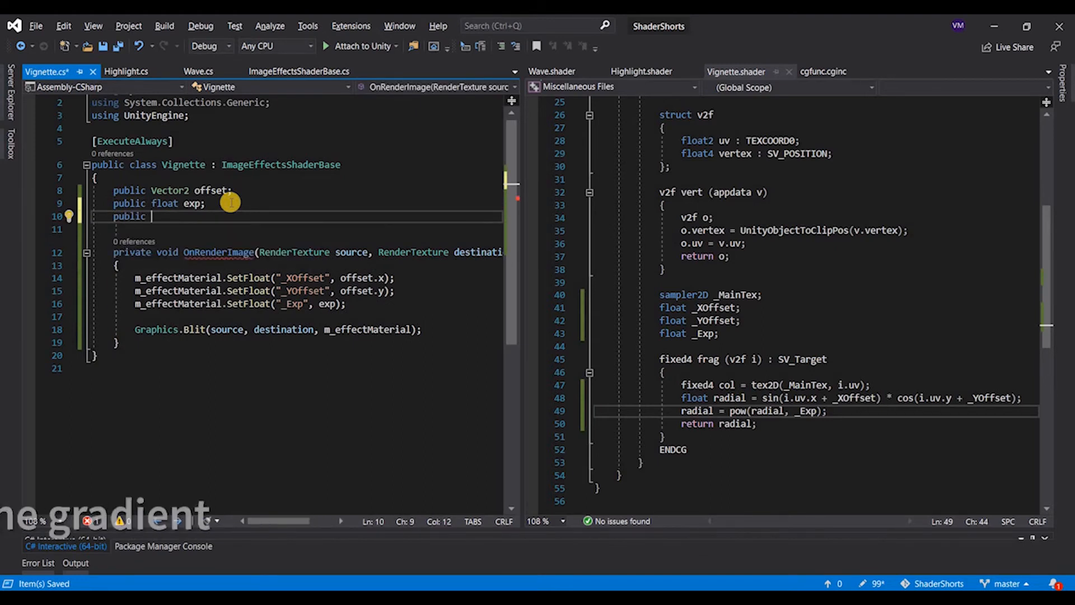
type("Color v")
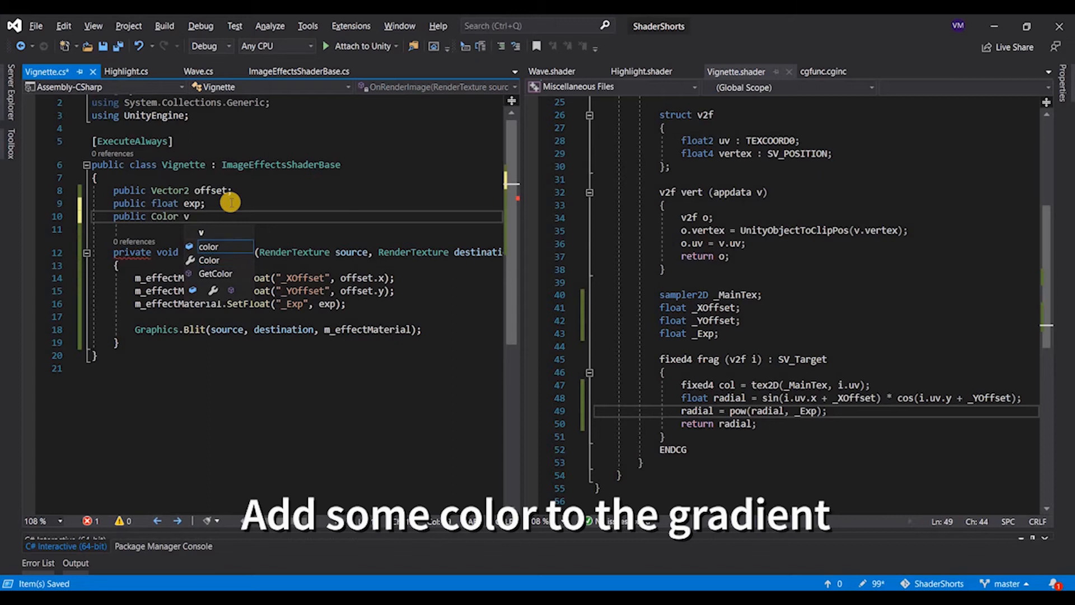
type("vignetteColor;")
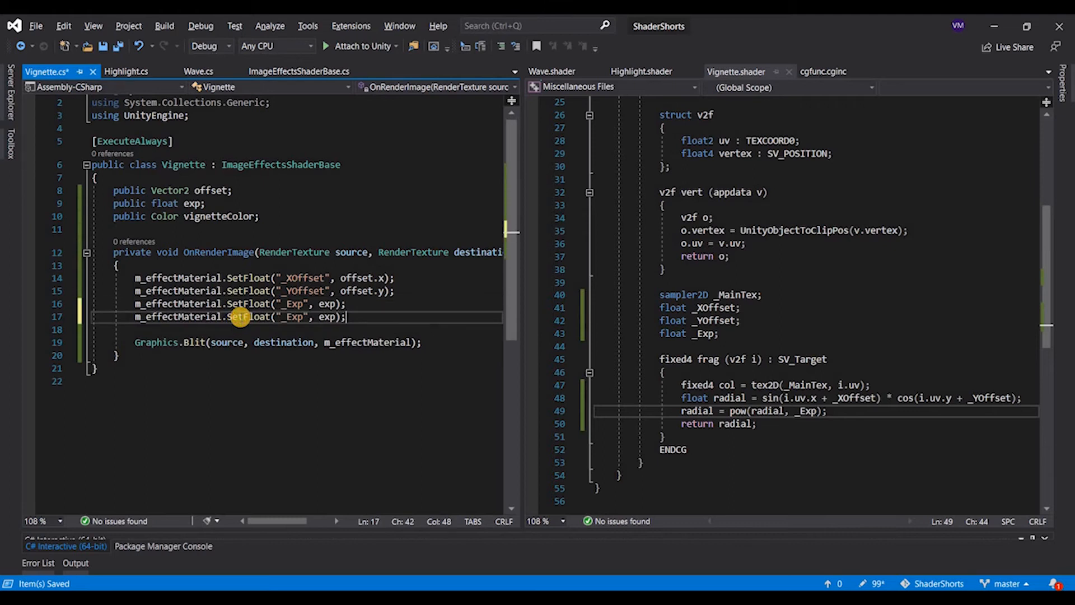
type("SetColor")
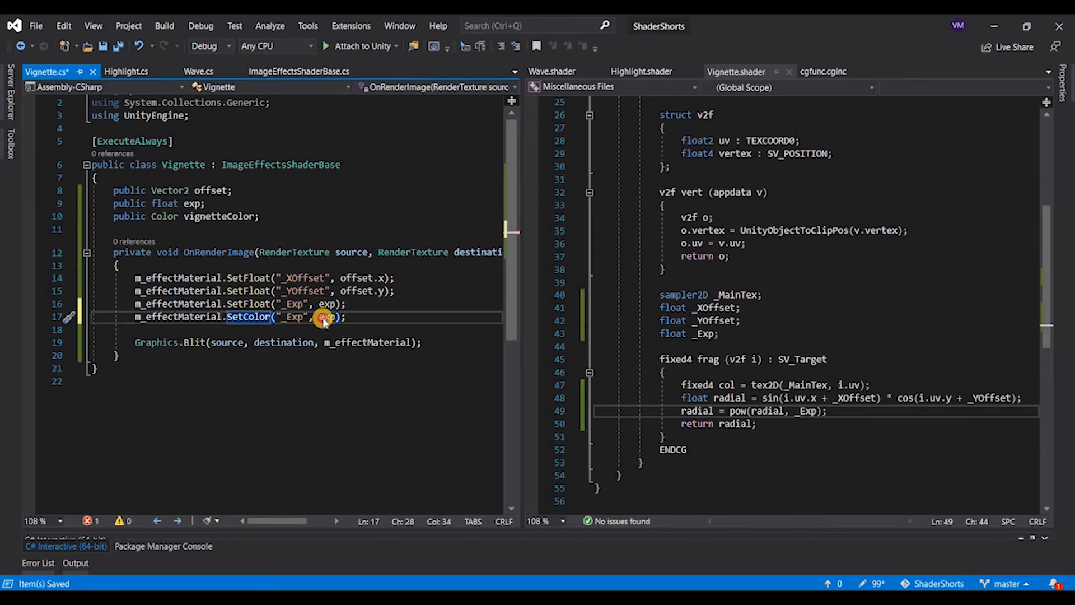
type("vignetteColor")
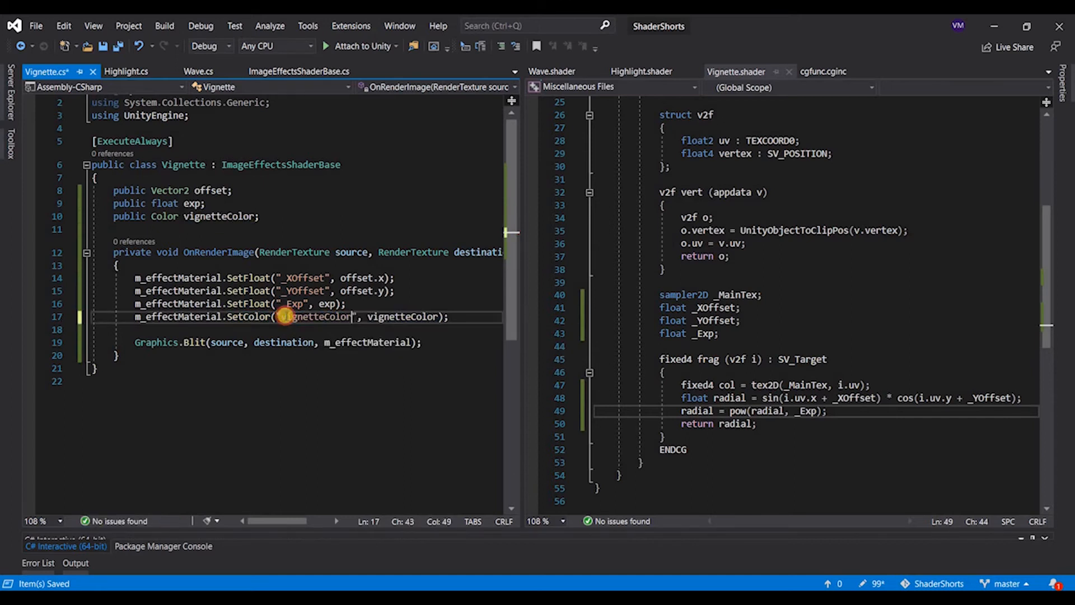
left_click(287, 316)
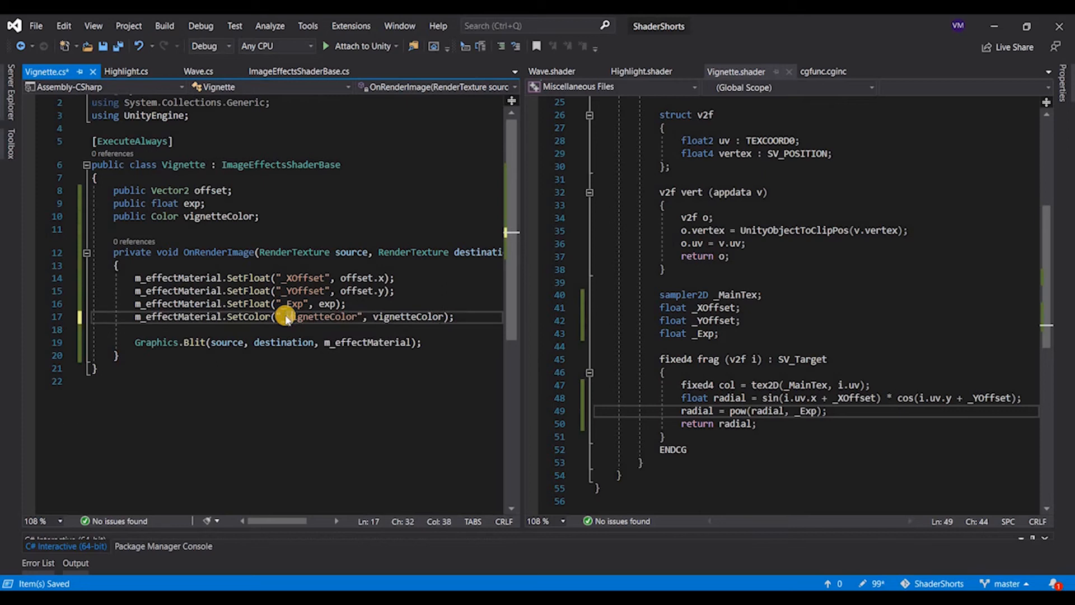
double_click(319, 315)
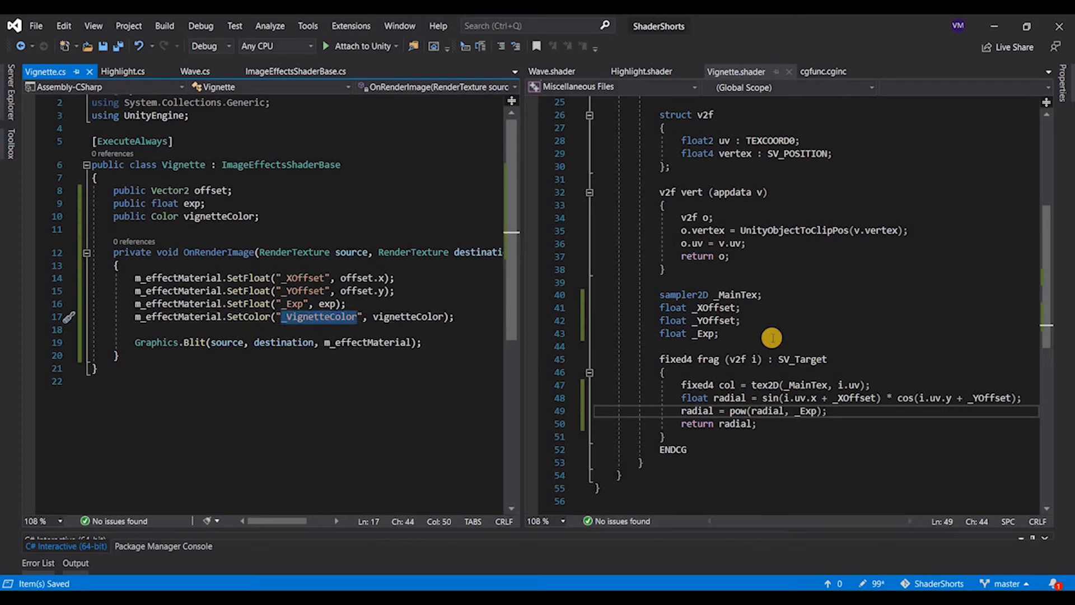
- Declare float4 _VignetteColor in the shader and multiply the returned radial by it
key("Enter")
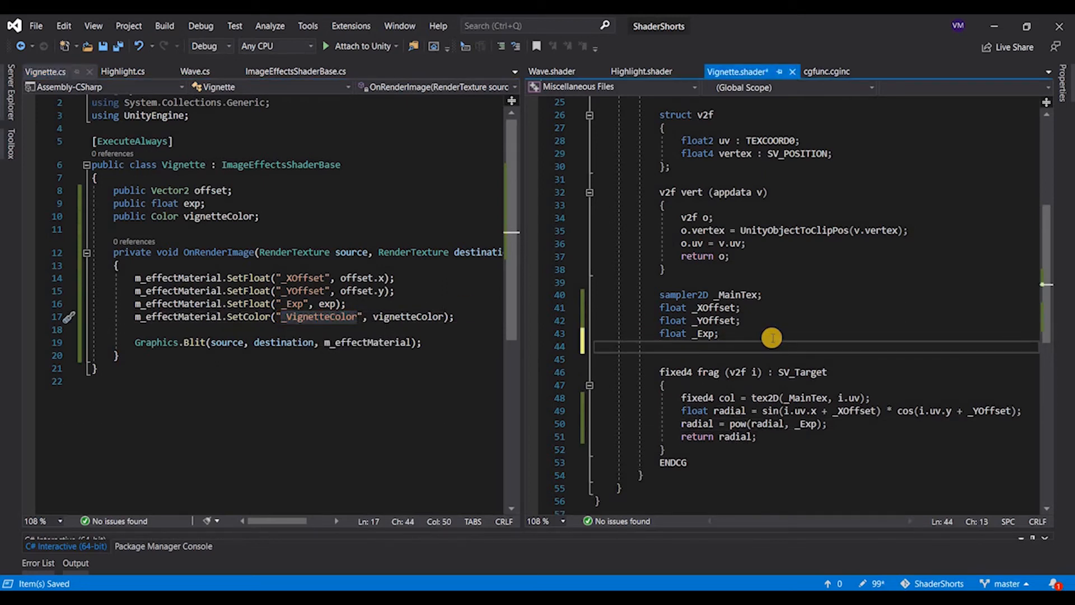
type("float4")
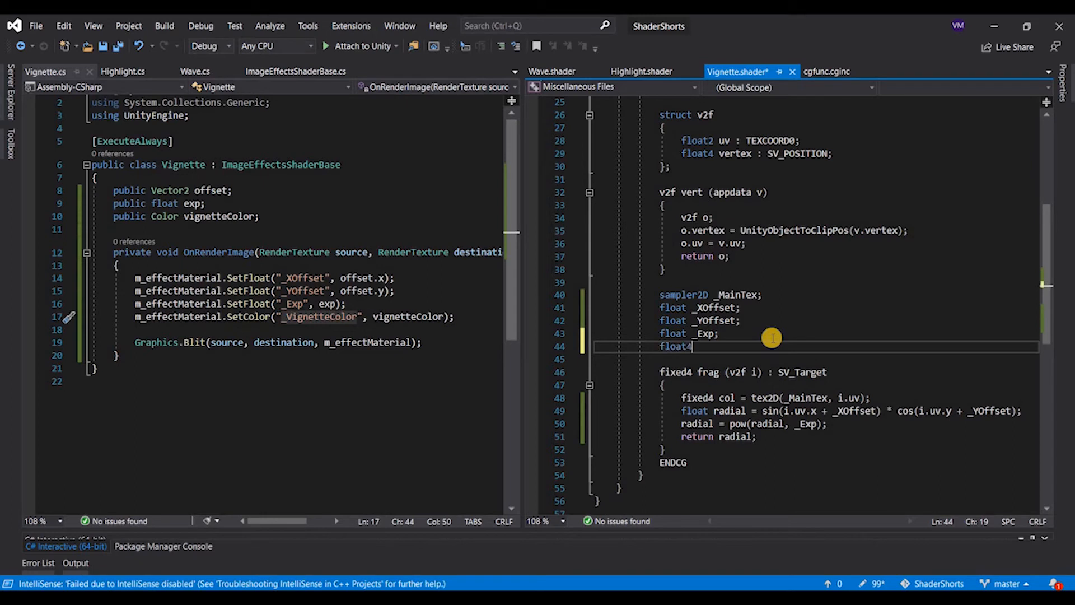
type("_VignetteColor;")
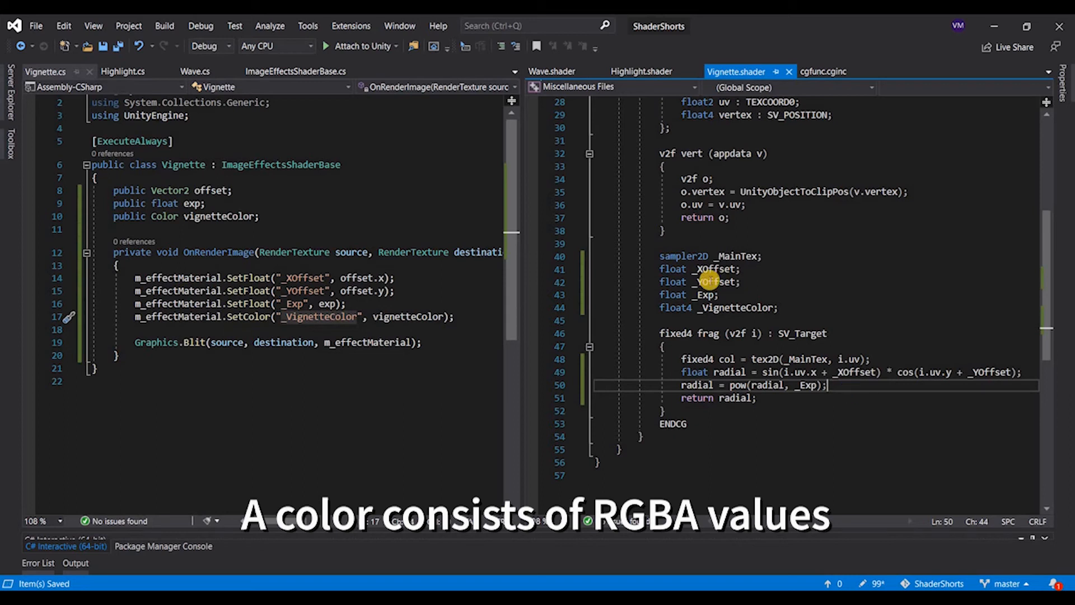
double_click(734, 307)
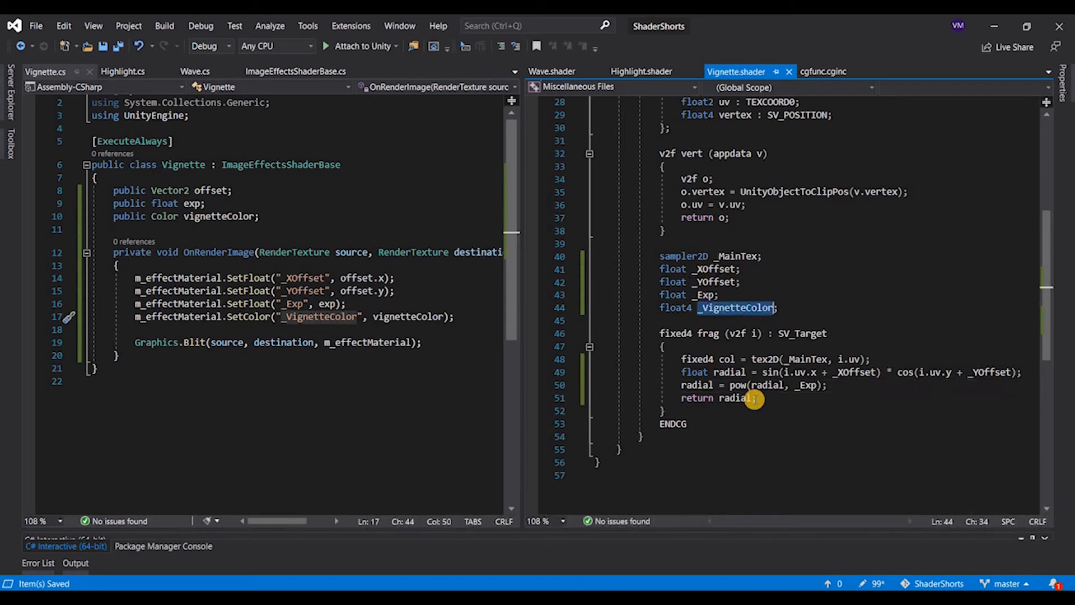
type("* _VignetteColor")
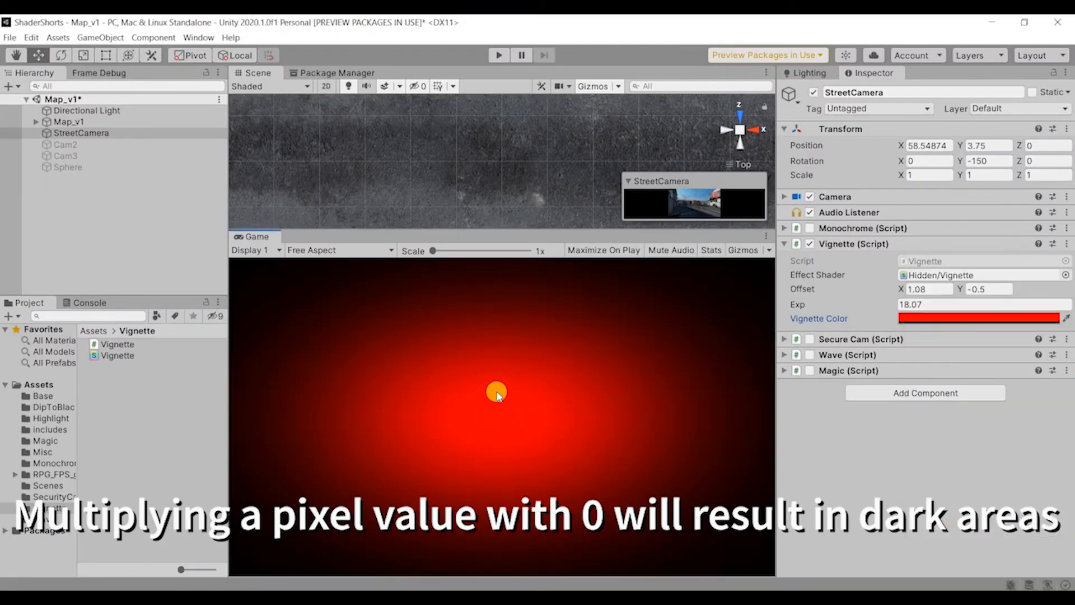
mouse_move(733, 303)
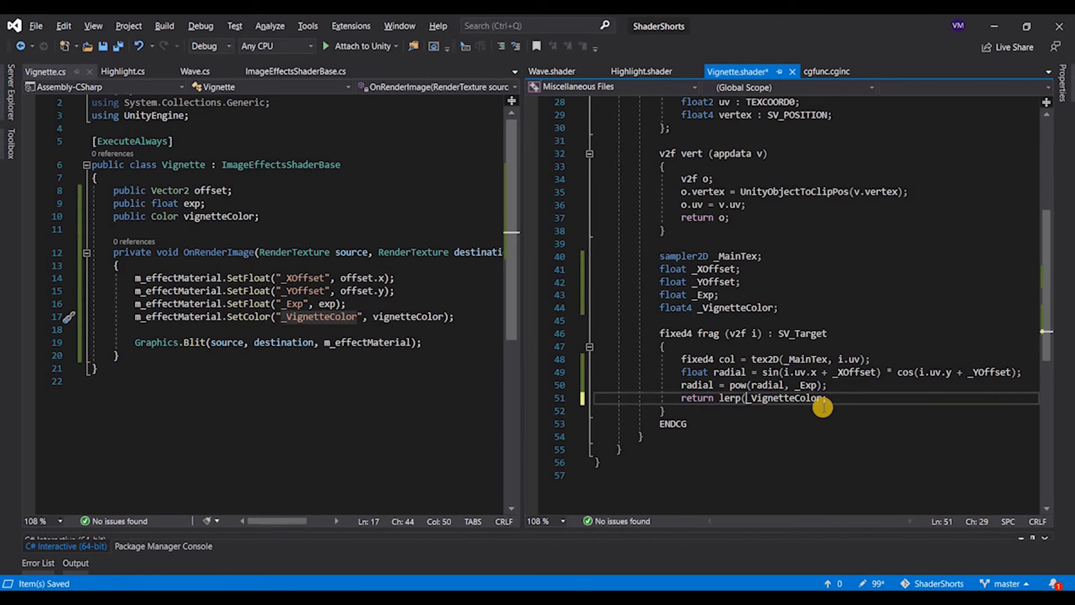
- Change frag to return lerp(_VignetteColor, col, radial) and save the shader
type("0,1, ;")
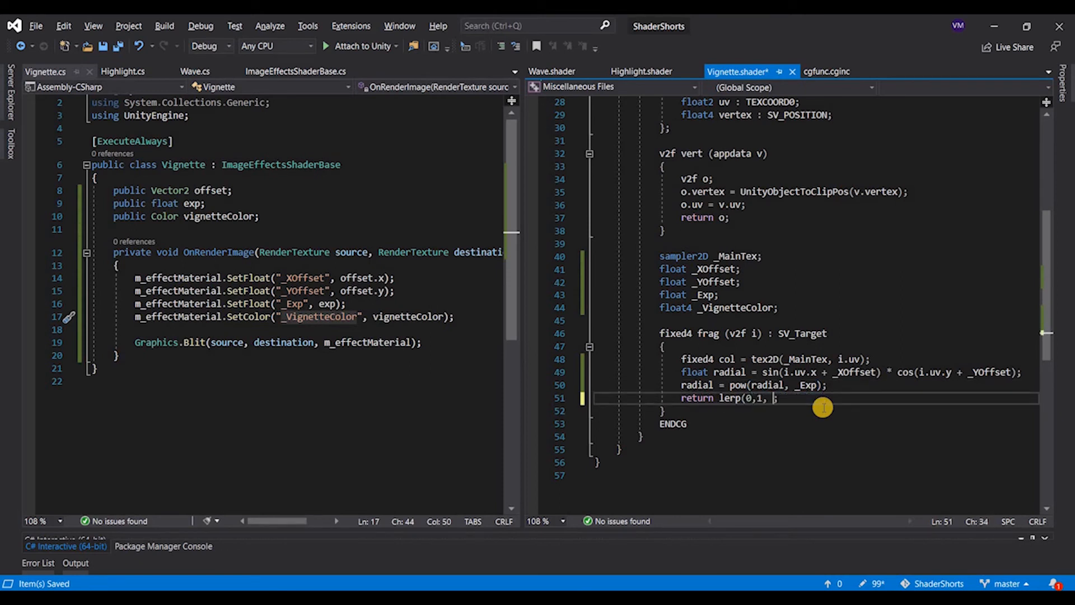
type("radial)")
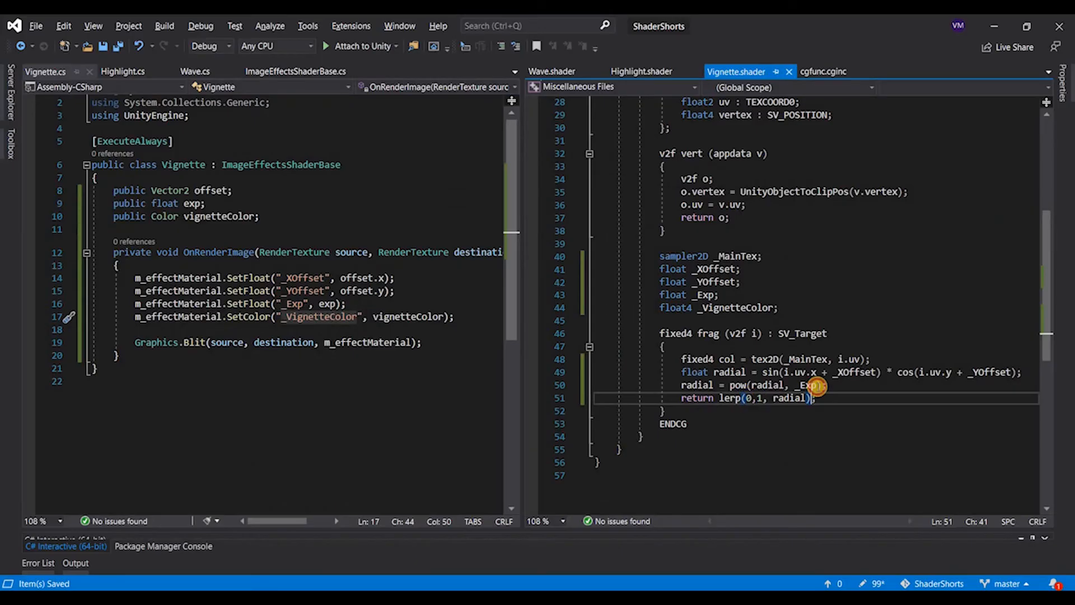
left_click(741, 397)
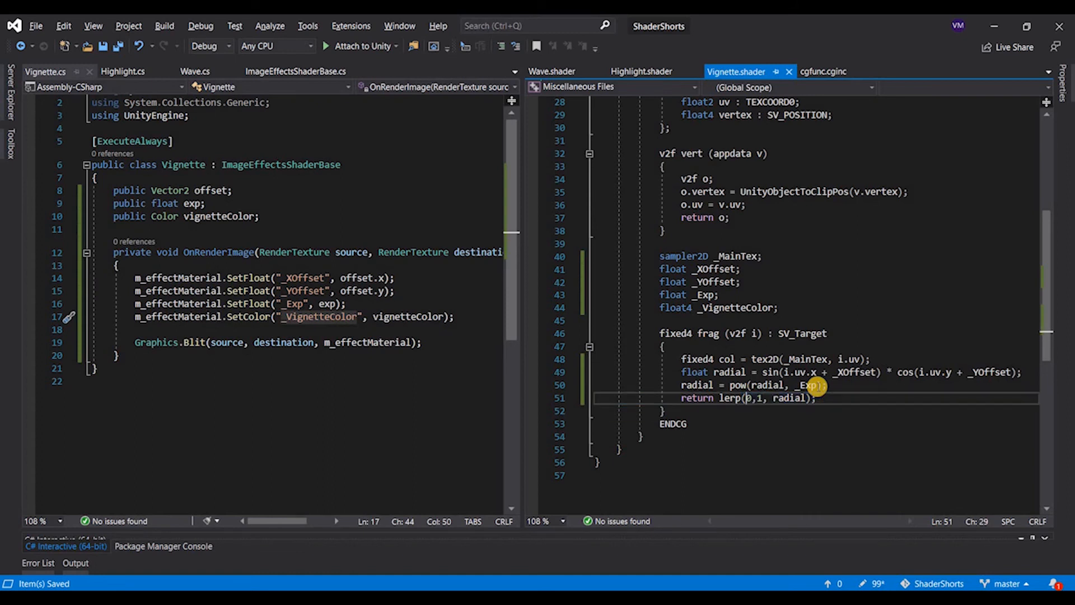
type("_VignetteColor")
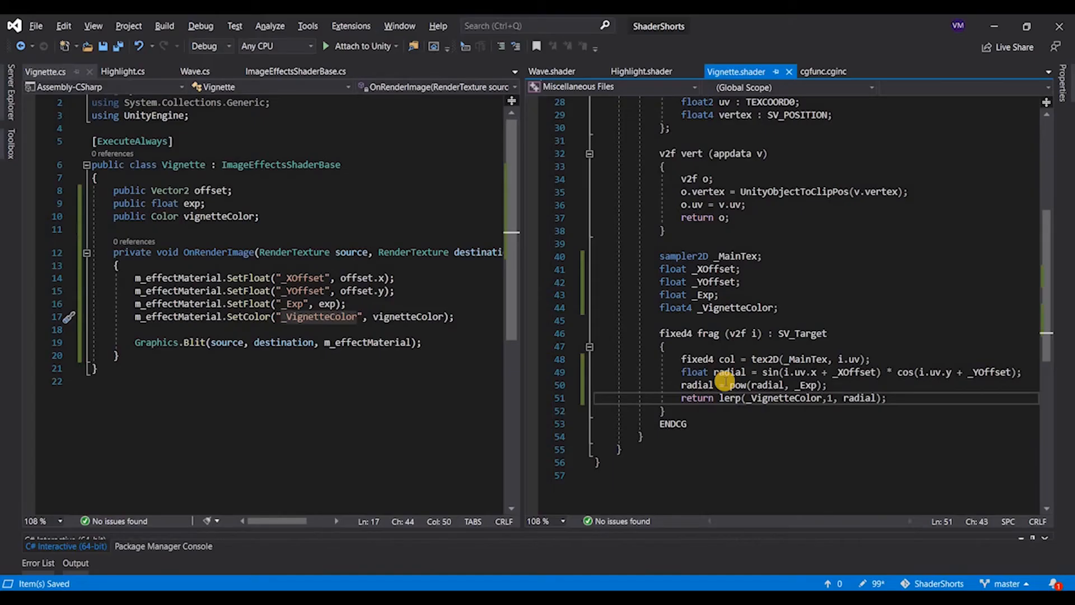
mouse_move(740, 350)
type("return")
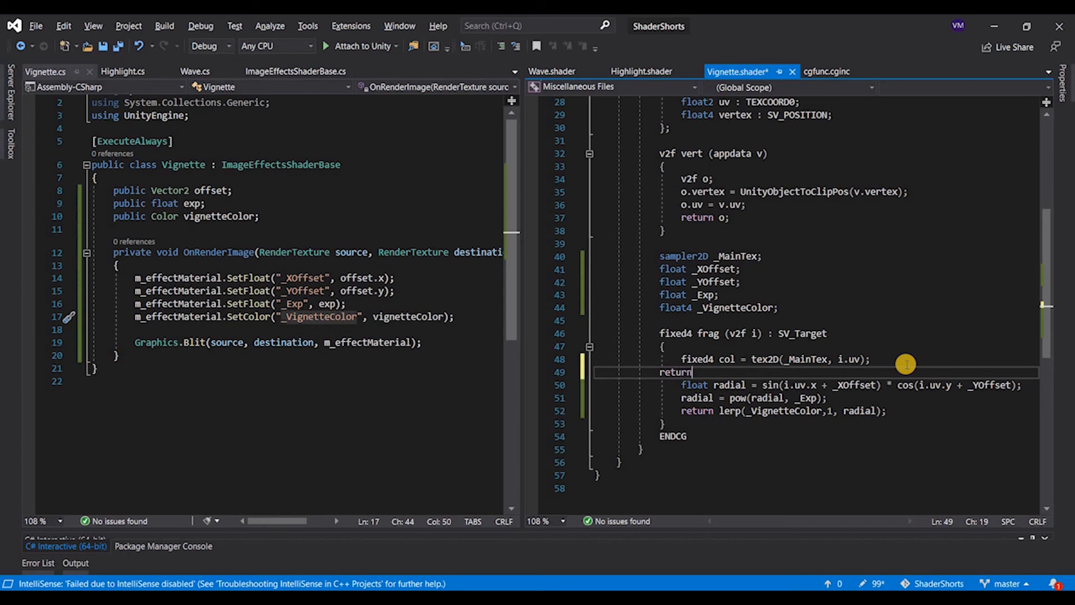
type("col;")
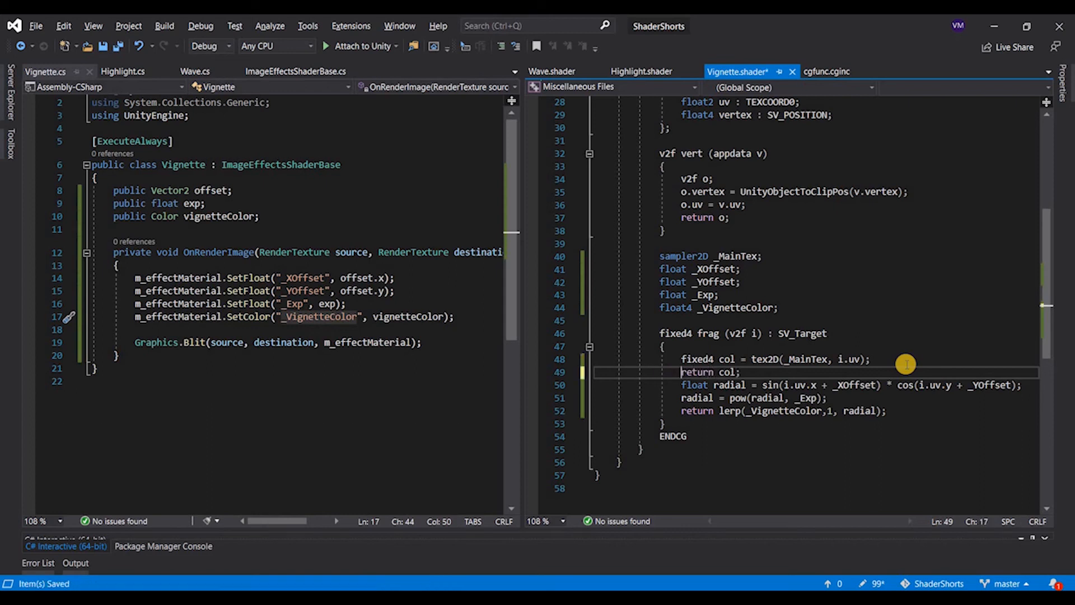
mouse_move(821, 362)
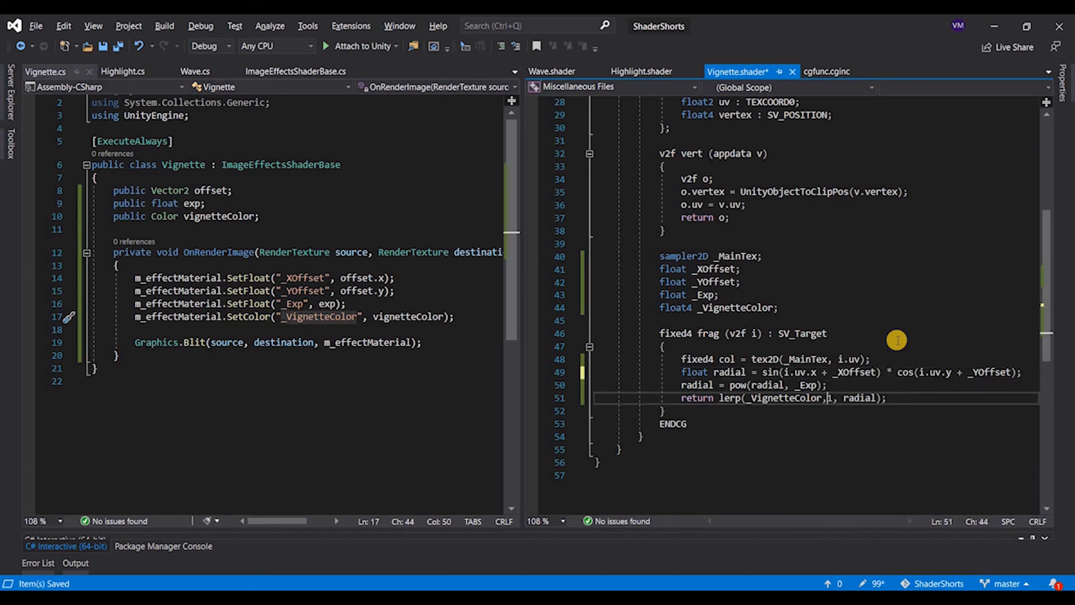
type("col")
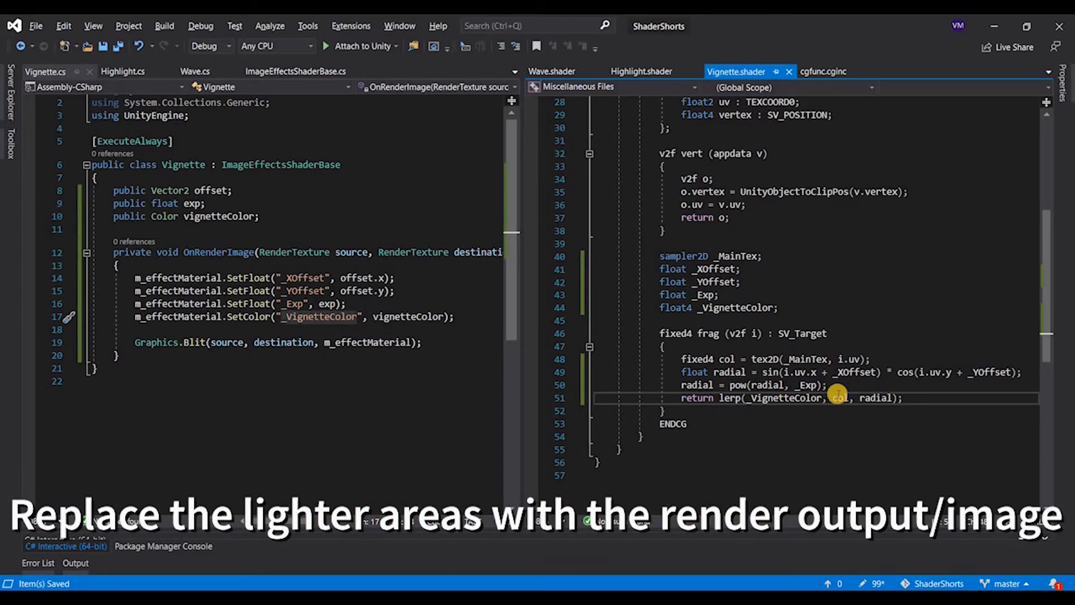
key("alt+tab")
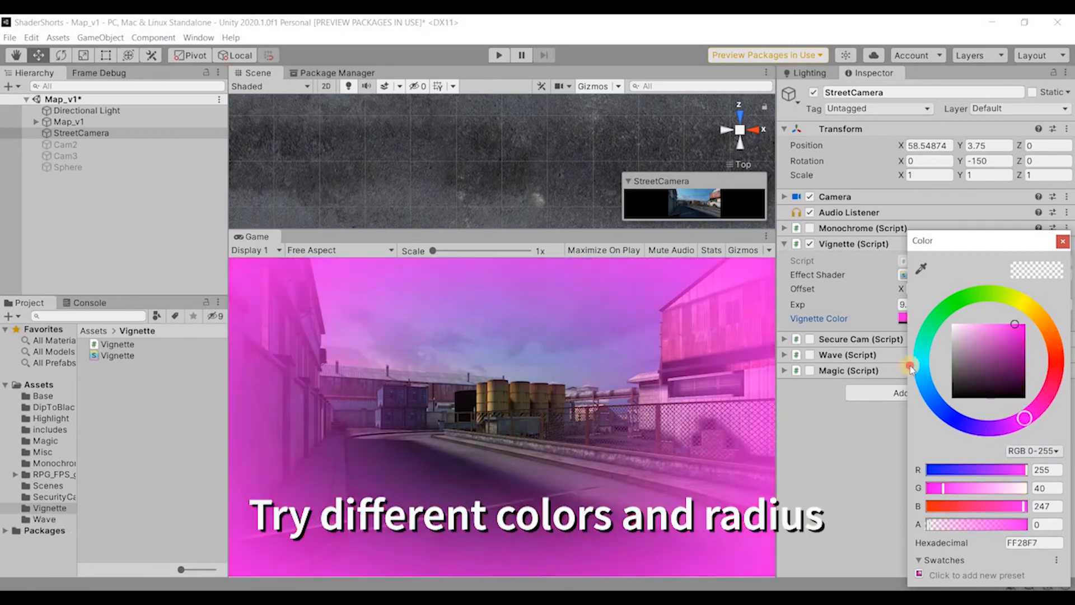
- Try a cyan tint, then settle on a near-black vignette colour (hex 2C2723) and close the picker
left_click(1001, 371)
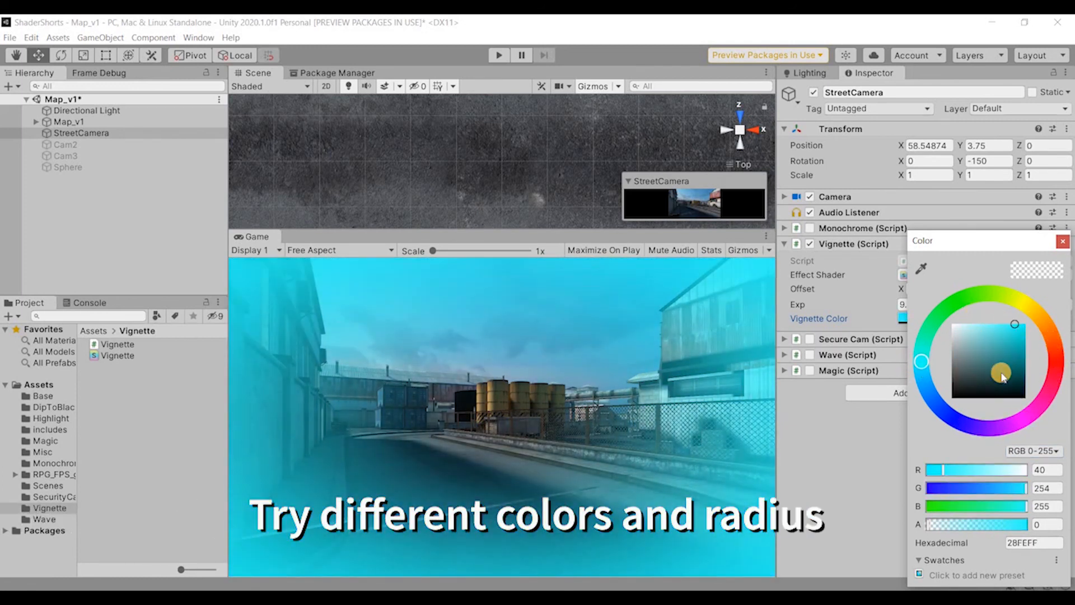
left_click(1045, 329)
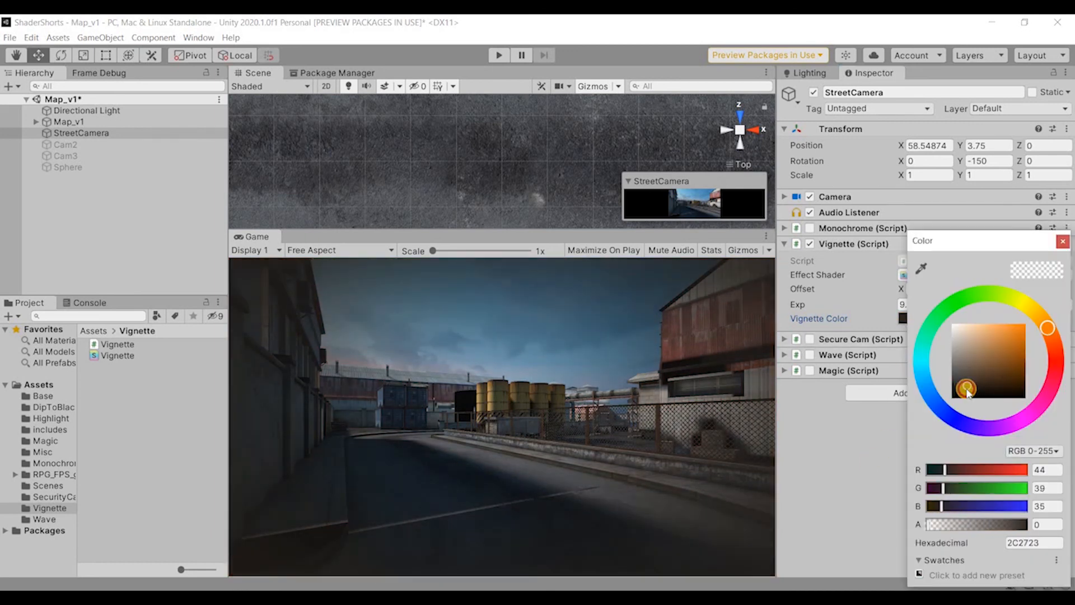
left_click(1064, 241)
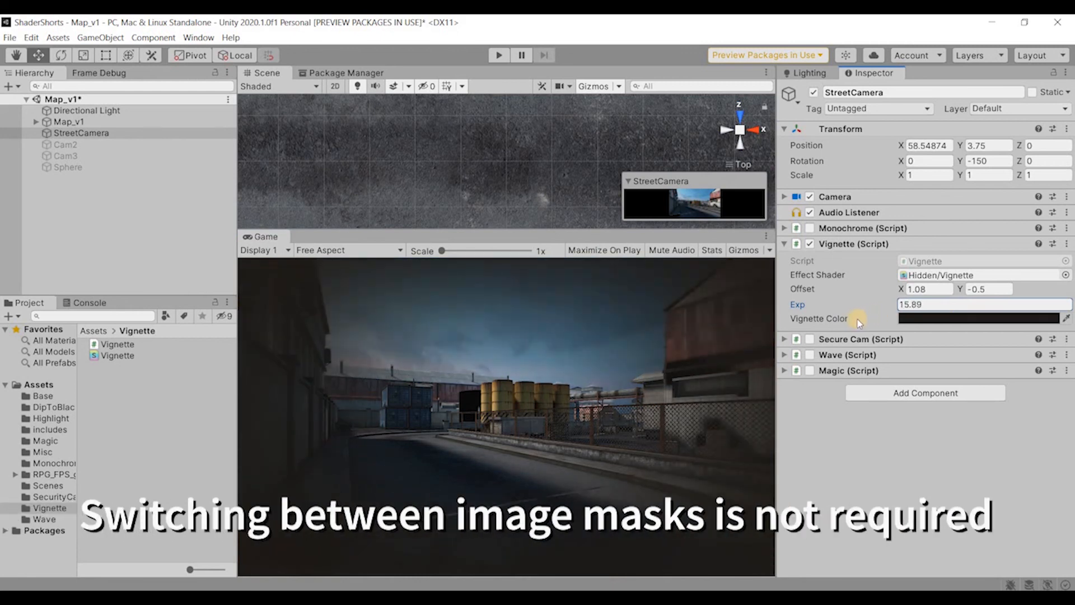
mouse_move(943, 480)
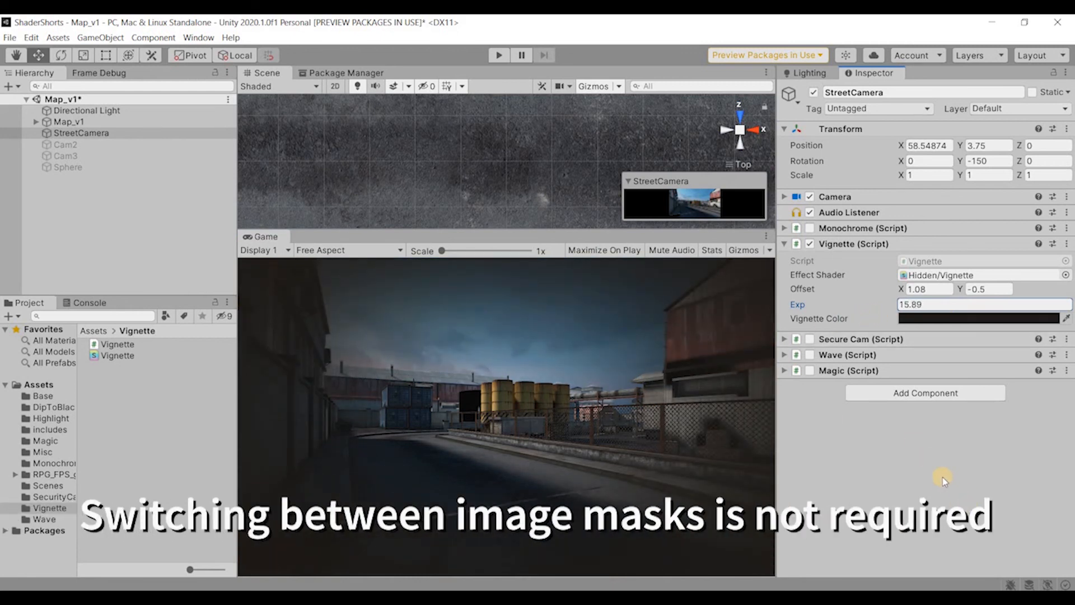